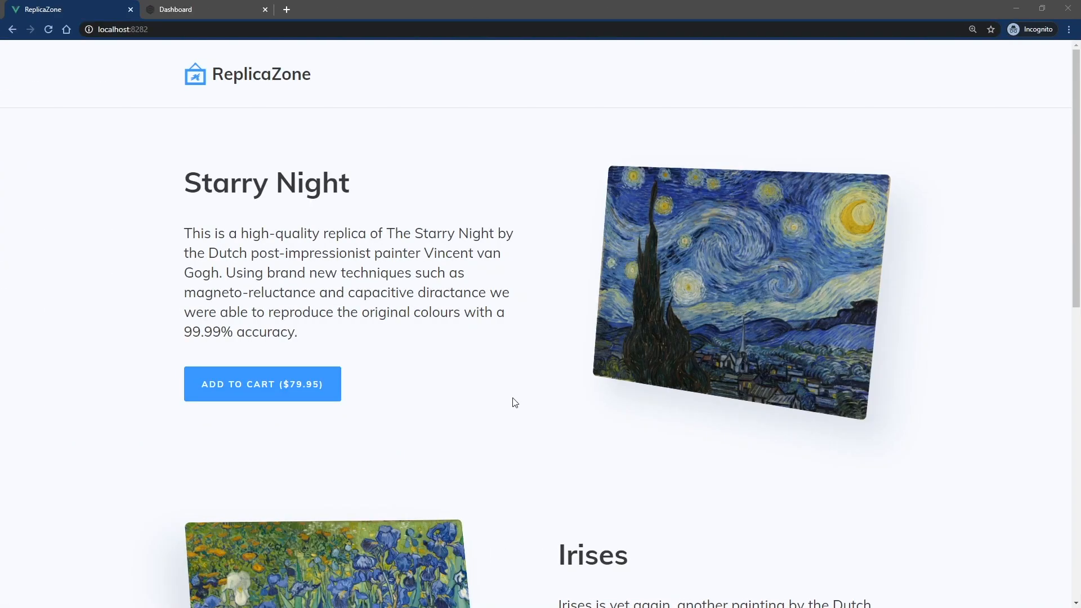
# Step: Take the two Starry Night replicas from the cart to checkout, showing only billing and payment
pyautogui.click(262, 384)
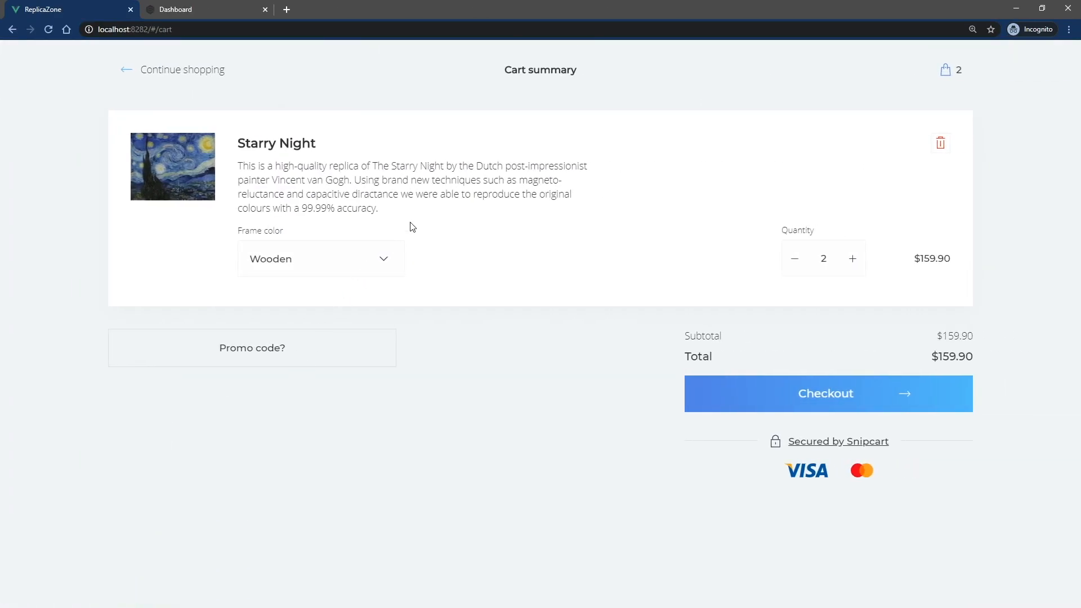
pyautogui.click(828, 393)
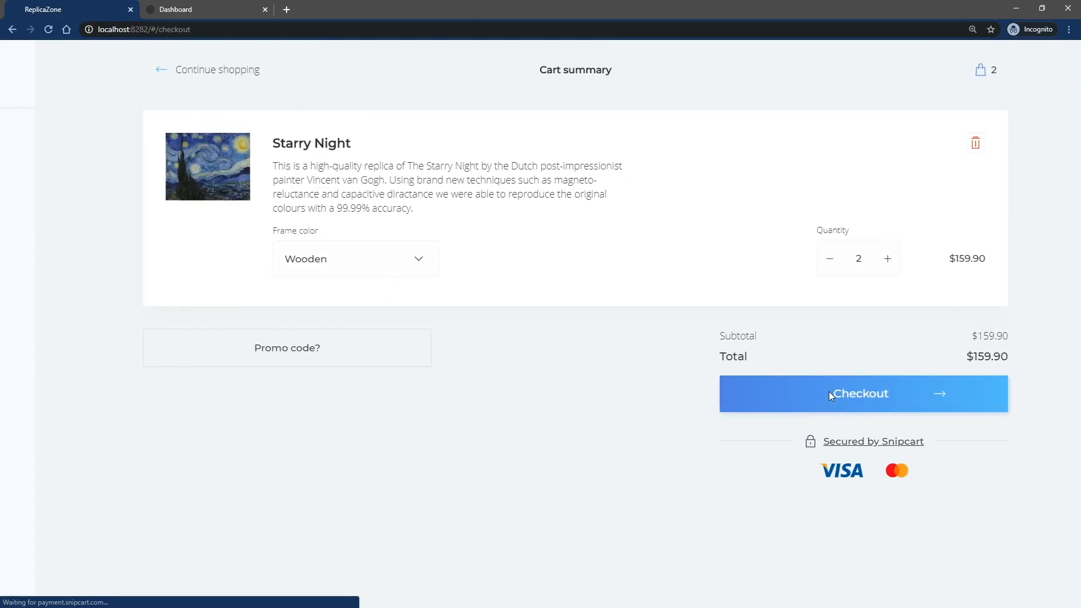
pyautogui.click(862, 394)
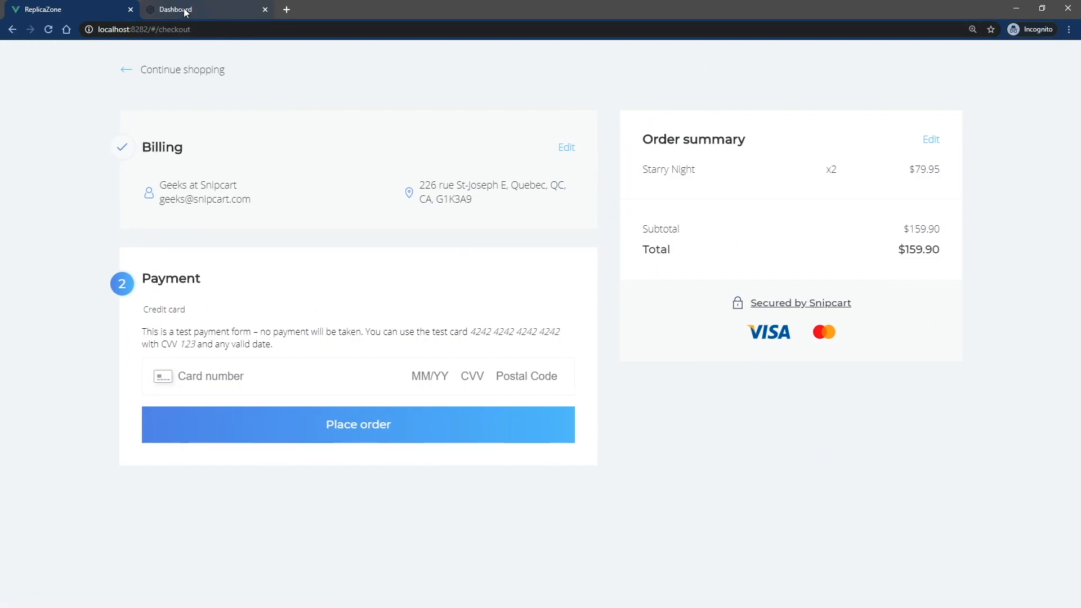
# Step: Enable shipping for the test store in the dashboard, revealing the custom shipping settings
pyautogui.click(179, 10)
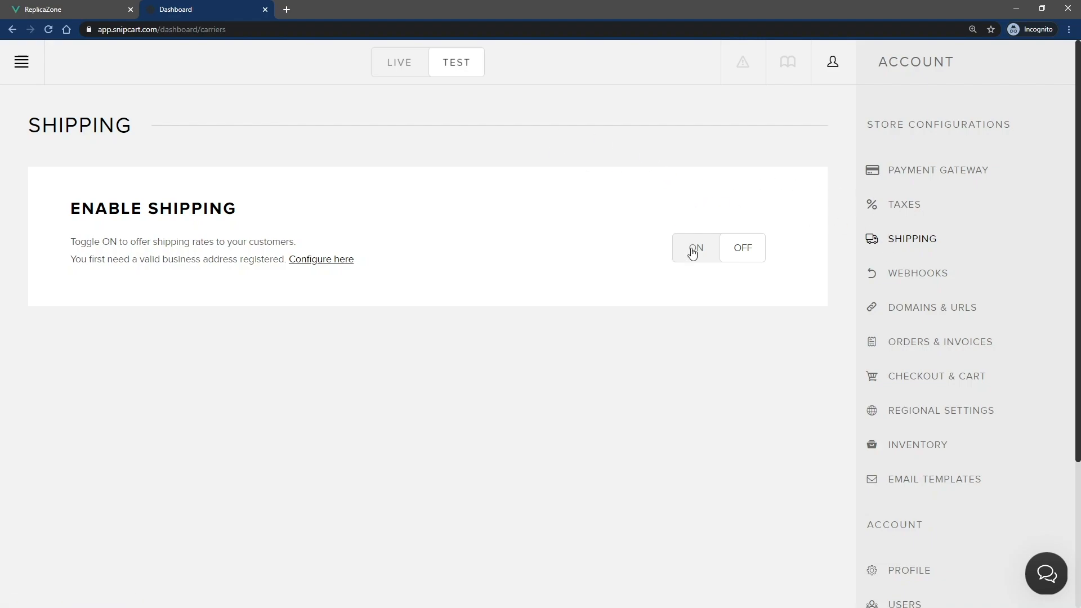
pyautogui.click(694, 248)
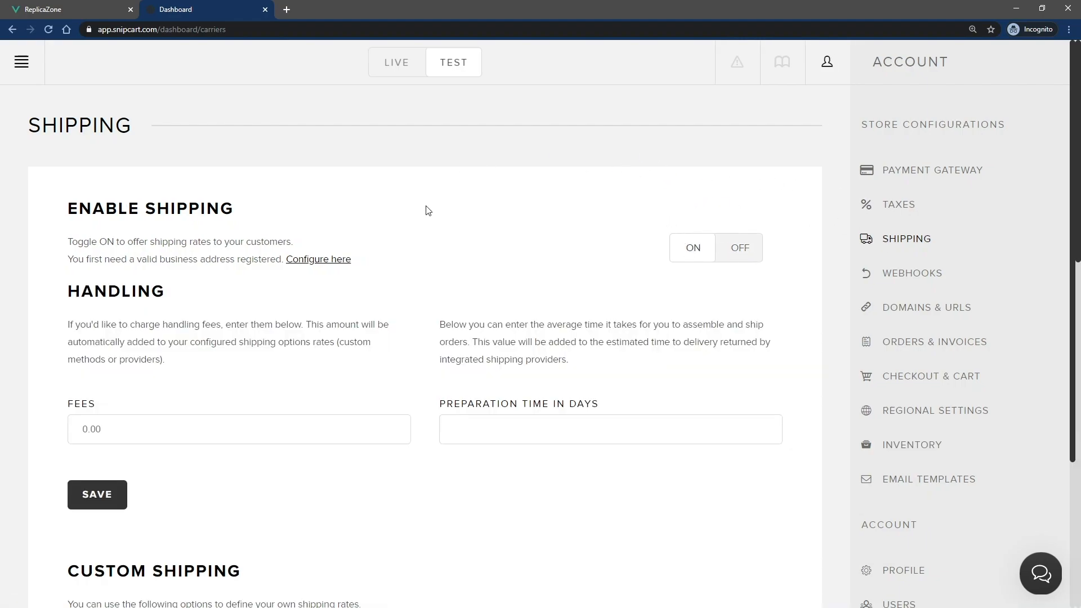
pyautogui.scroll(-3)
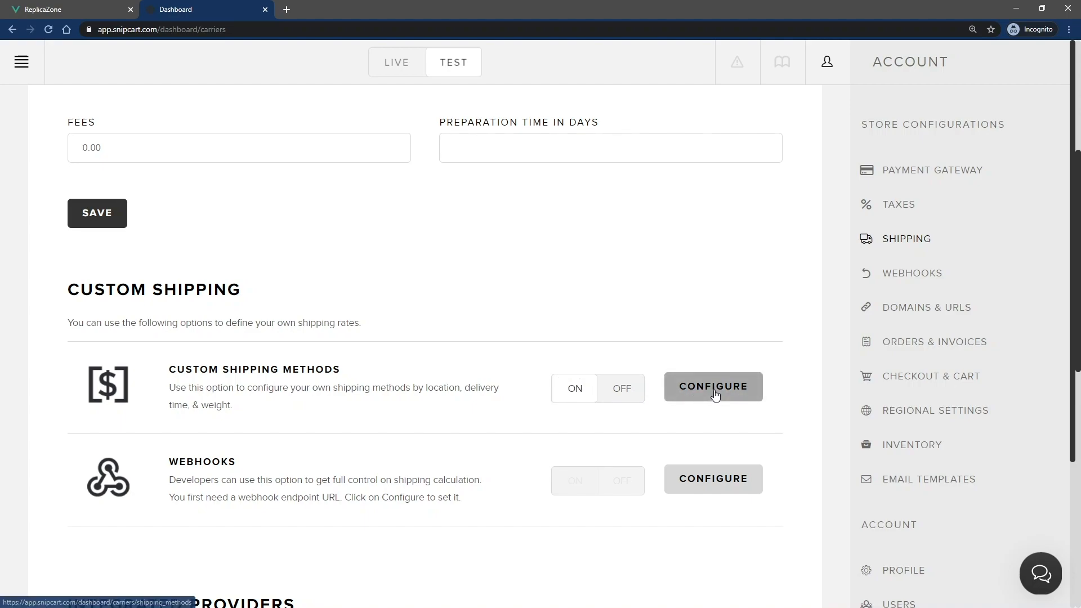
# Step: Create a worldwide custom method named 'Regular shipping' with one rate costing 10 and save it
pyautogui.click(712, 386)
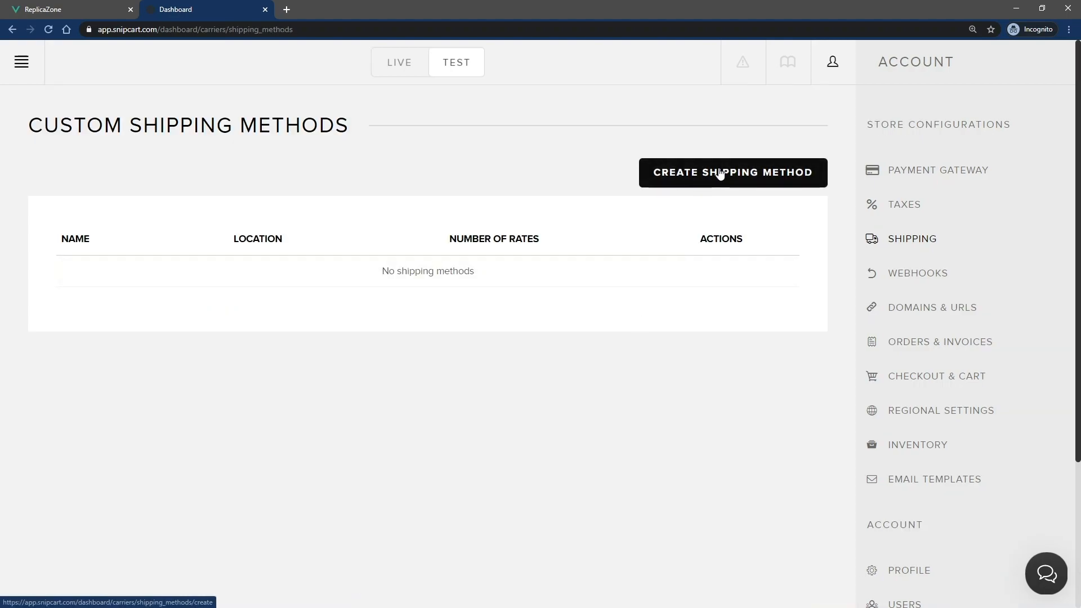
pyautogui.click(732, 173)
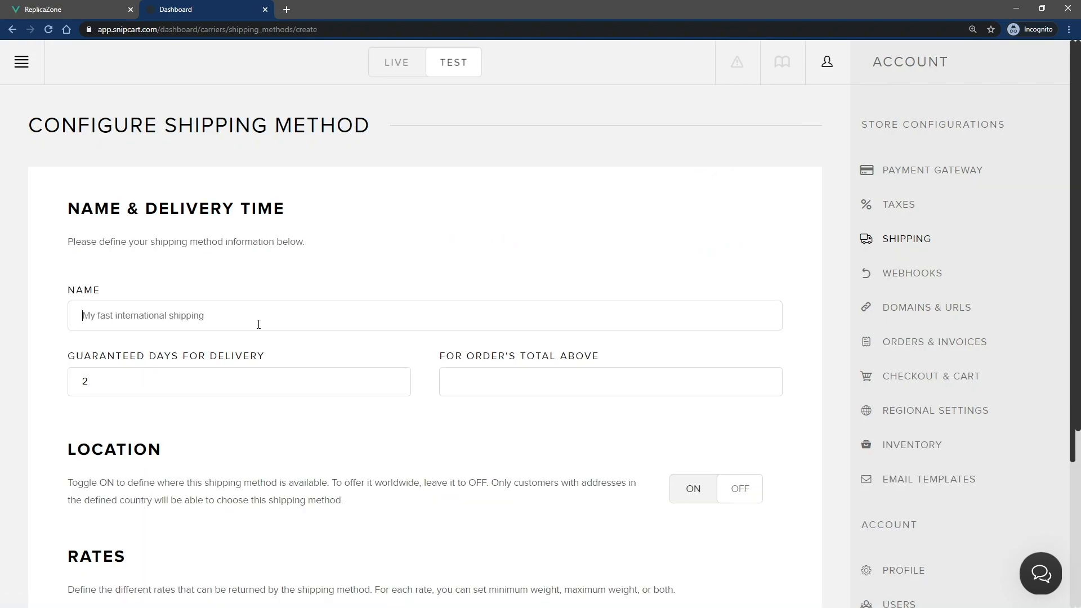
pyautogui.write('Regular shipping')
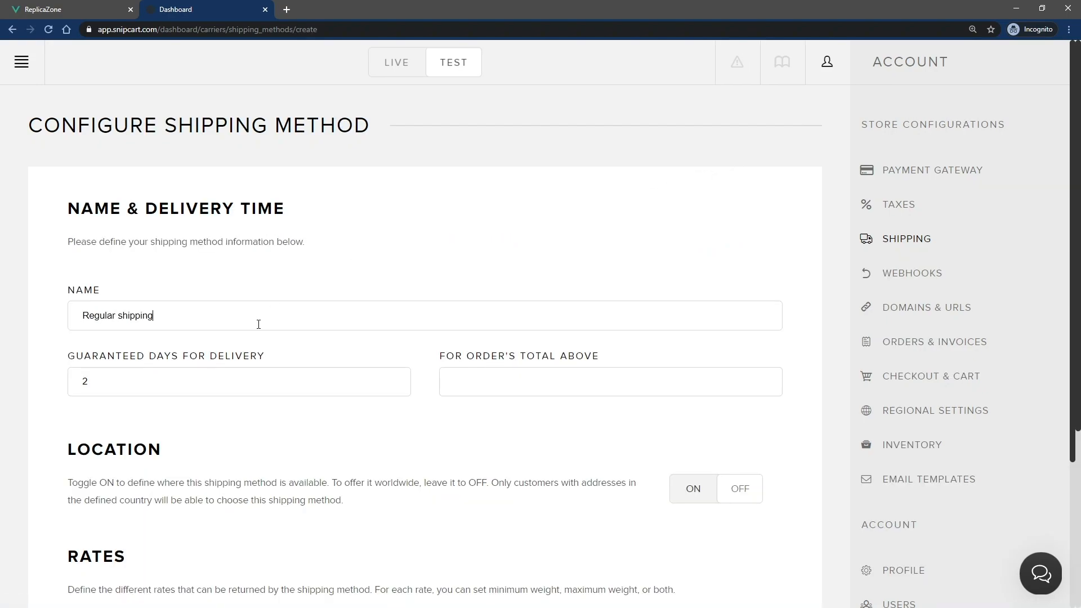
pyautogui.scroll(-3)
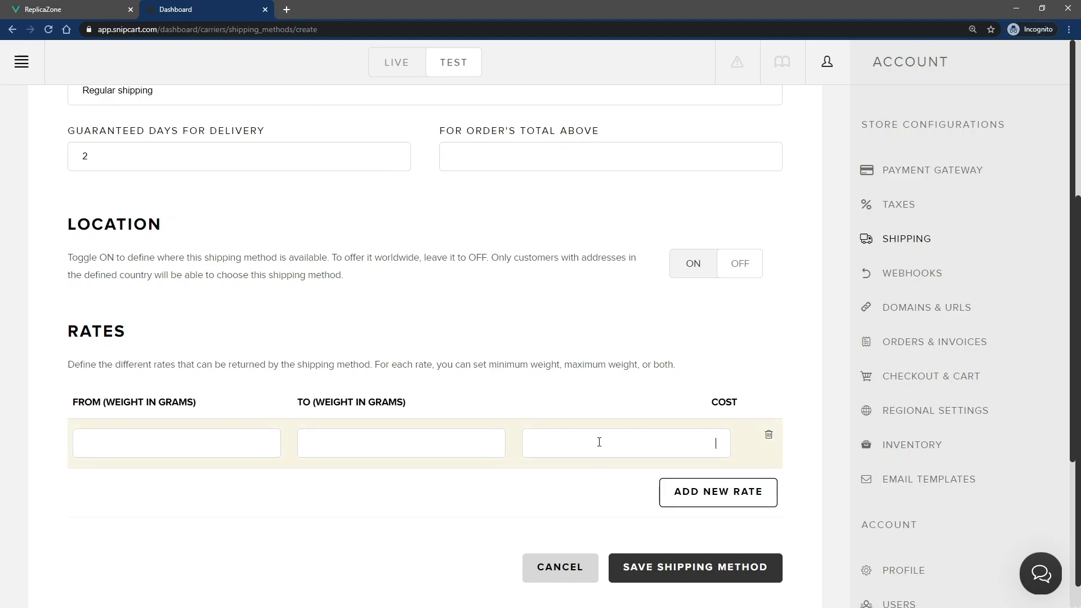
pyautogui.write('10')
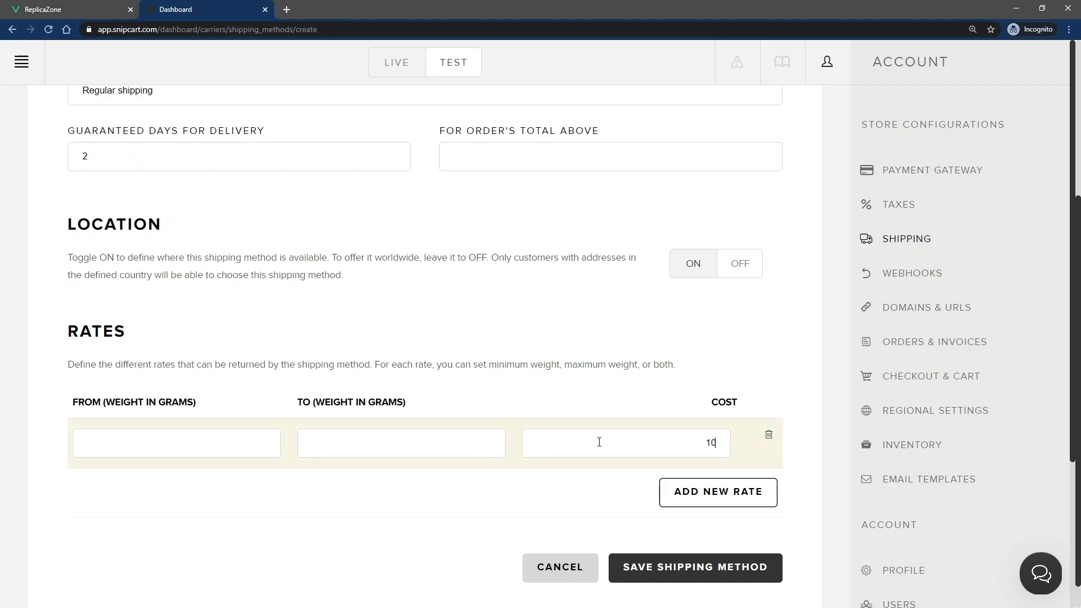
pyautogui.click(695, 568)
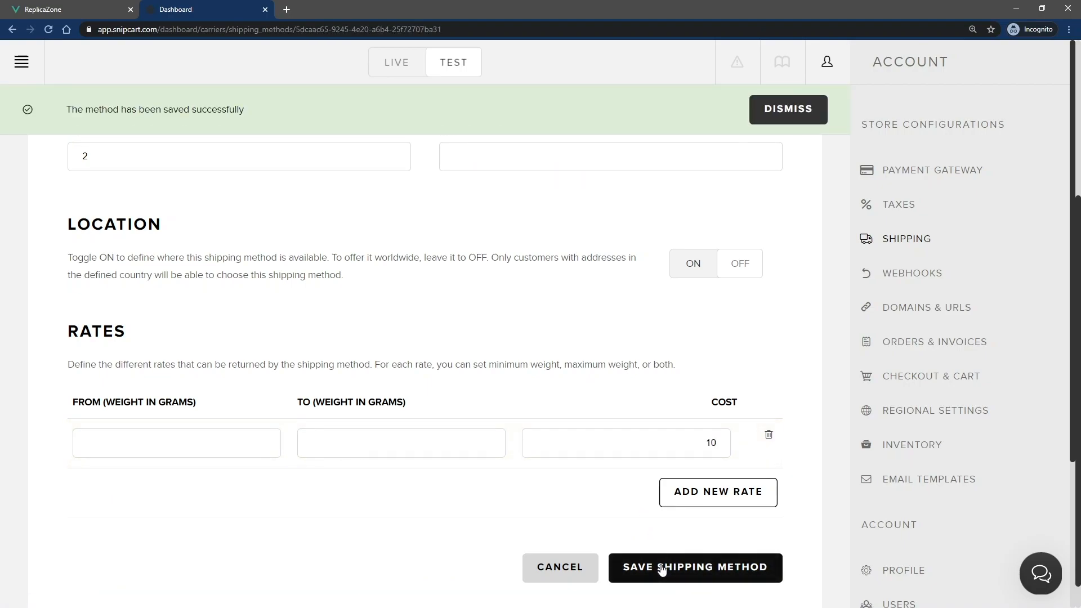
pyautogui.click(695, 567)
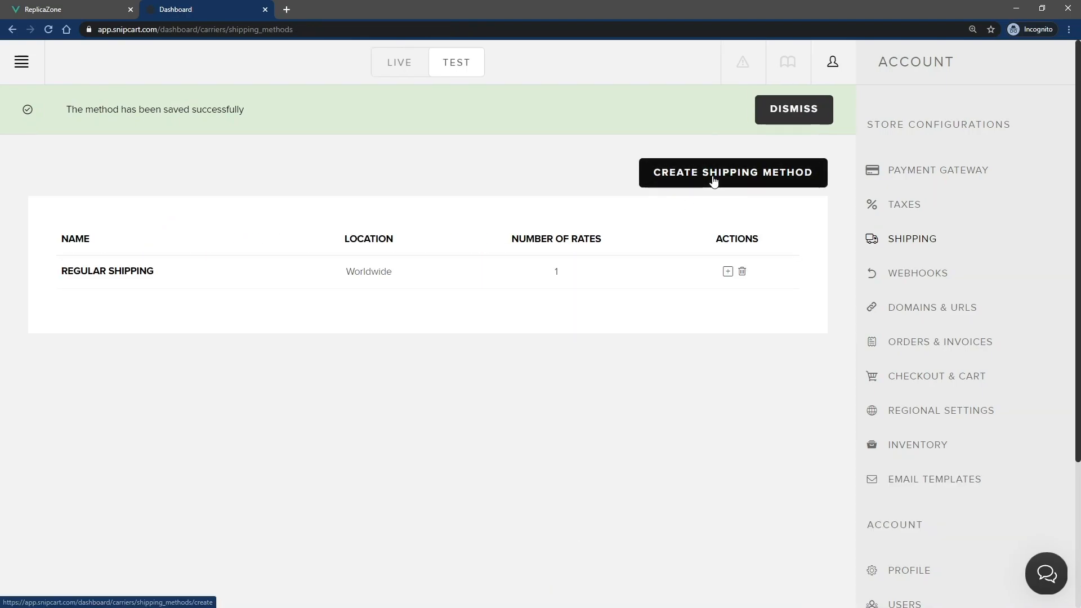
# Step: Add a worldwide 'Express shipping' method costing 20, then return to the storefront checkout
pyautogui.click(732, 172)
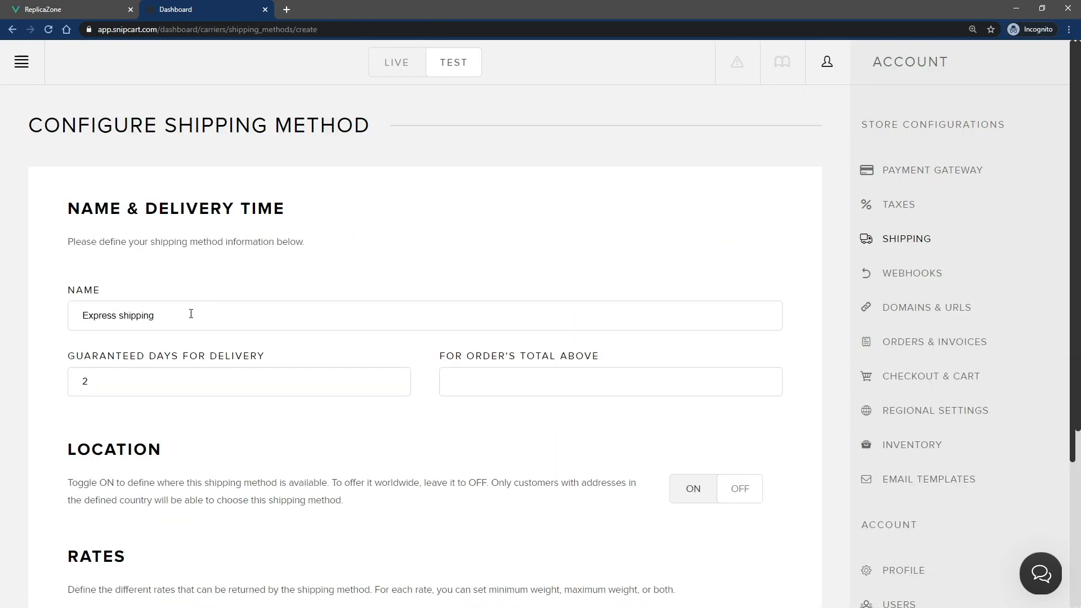
pyautogui.scroll(-3)
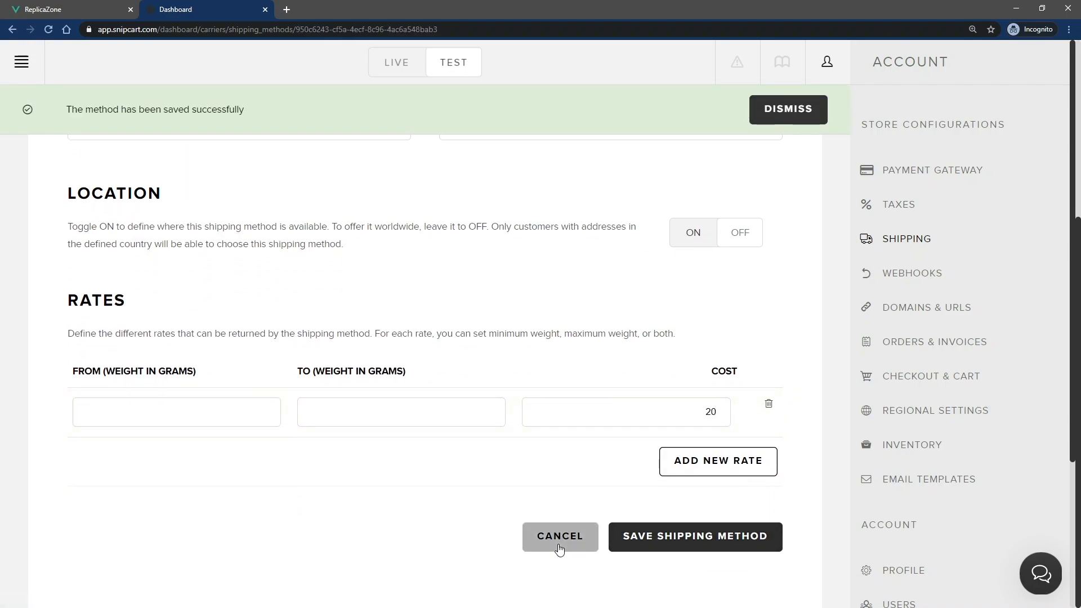
pyautogui.click(560, 536)
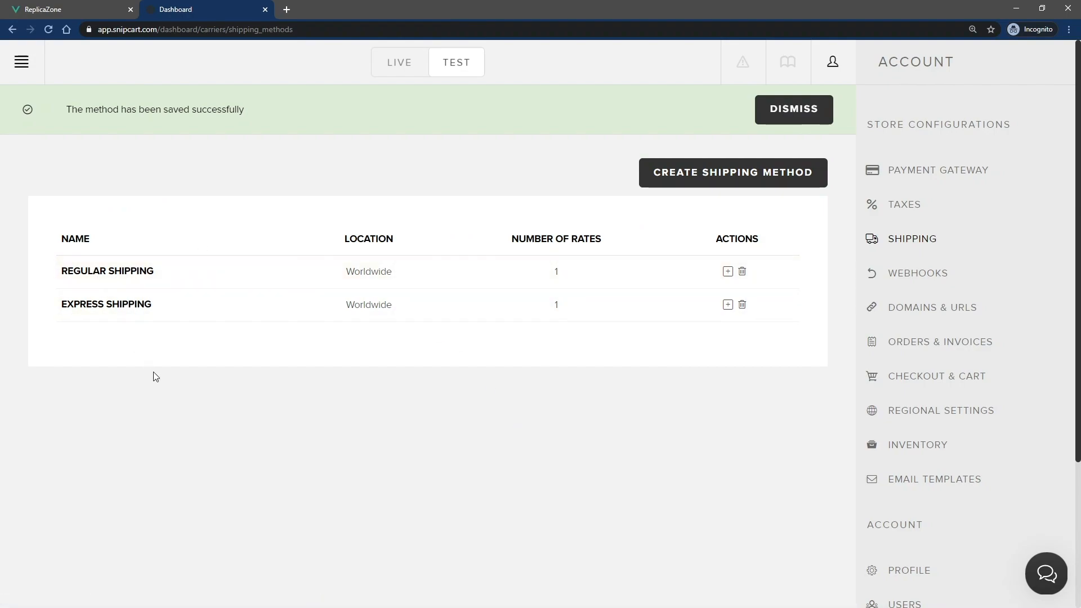
pyautogui.click(62, 9)
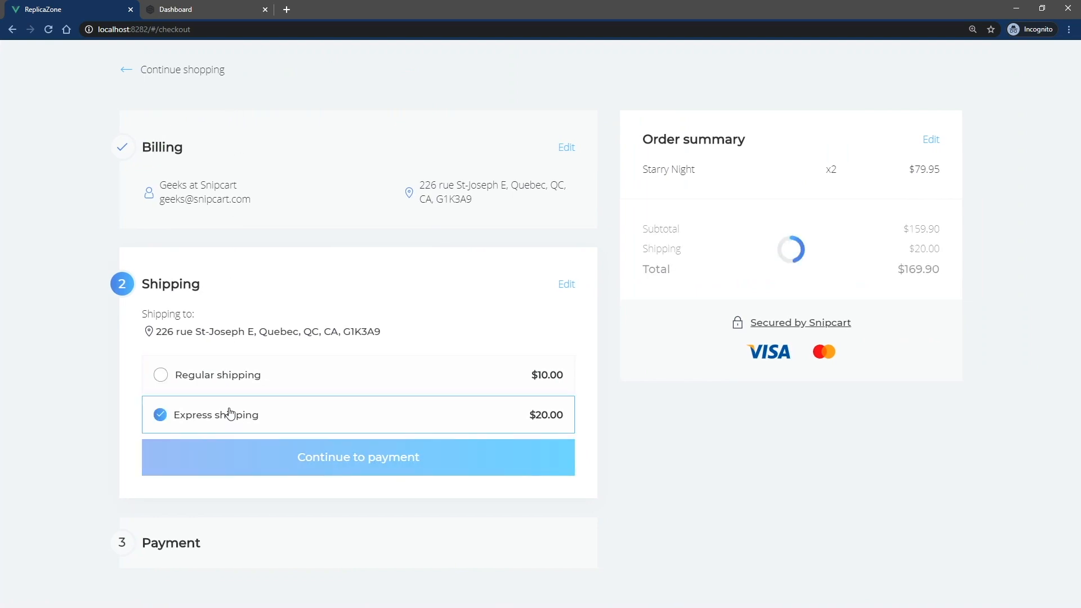
# Step: Choose Regular shipping at $10.00 over Express at $20.00 in the checkout shipping step
pyautogui.click(161, 374)
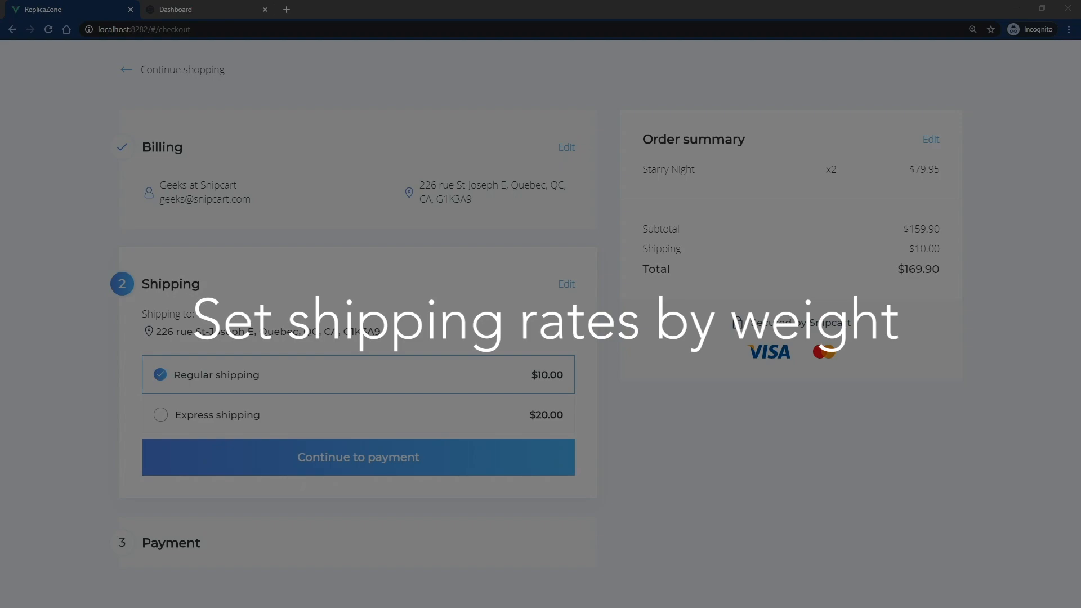
# Step: Give Regular shipping weight-based rate rows with thresholds 100 and 200
pyautogui.click(205, 9)
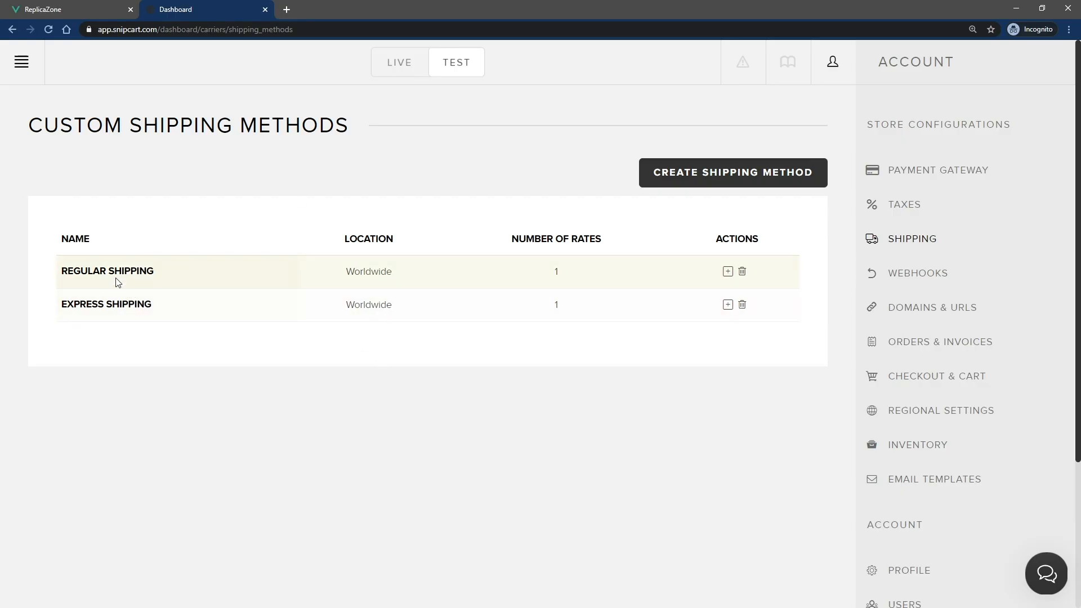
pyautogui.click(107, 270)
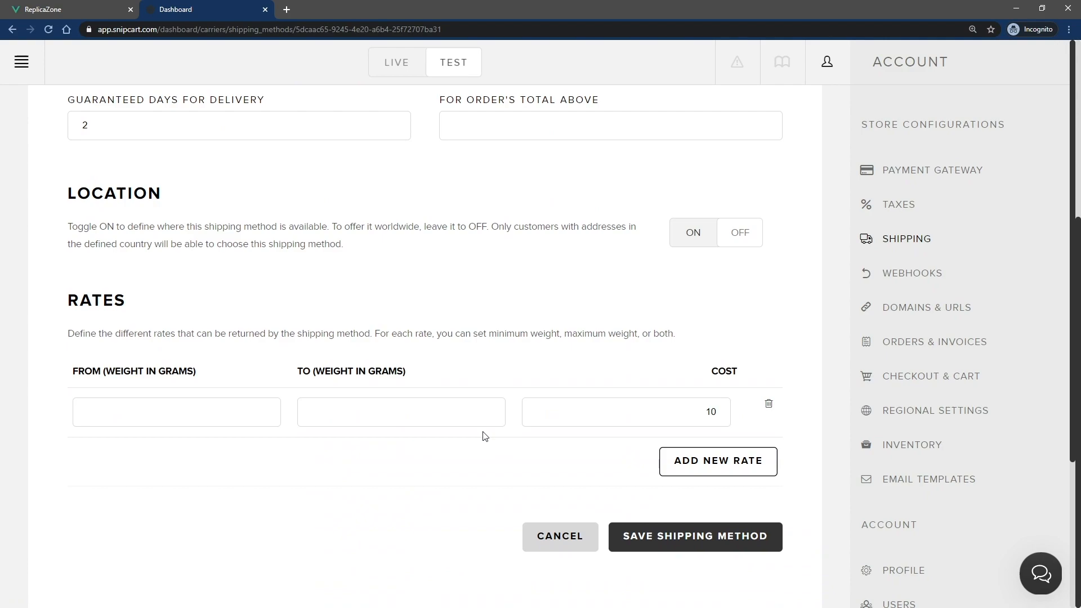
pyautogui.click(718, 461)
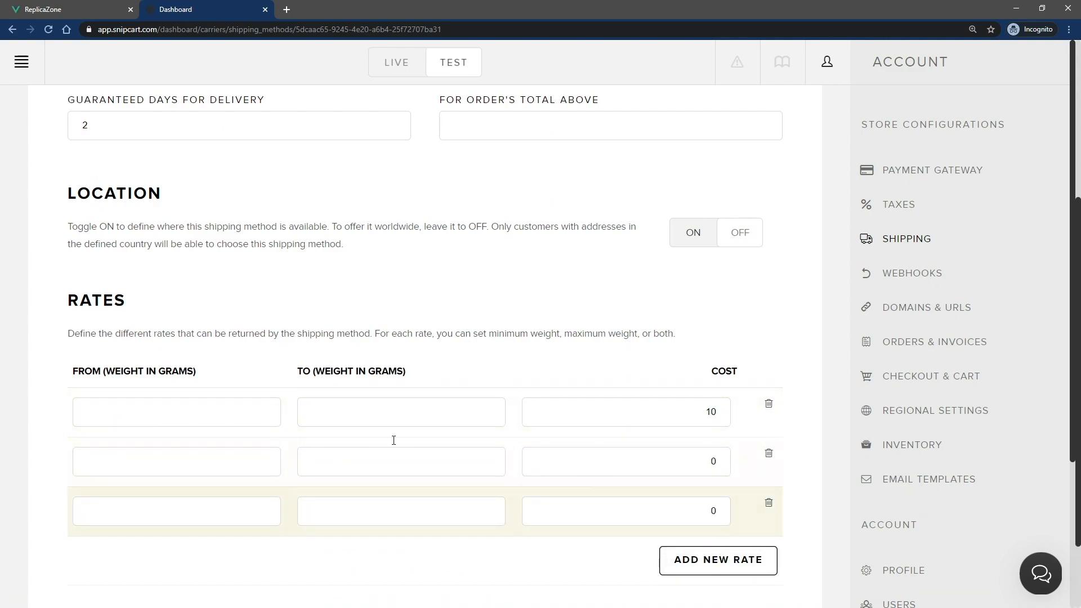
pyautogui.write('100')
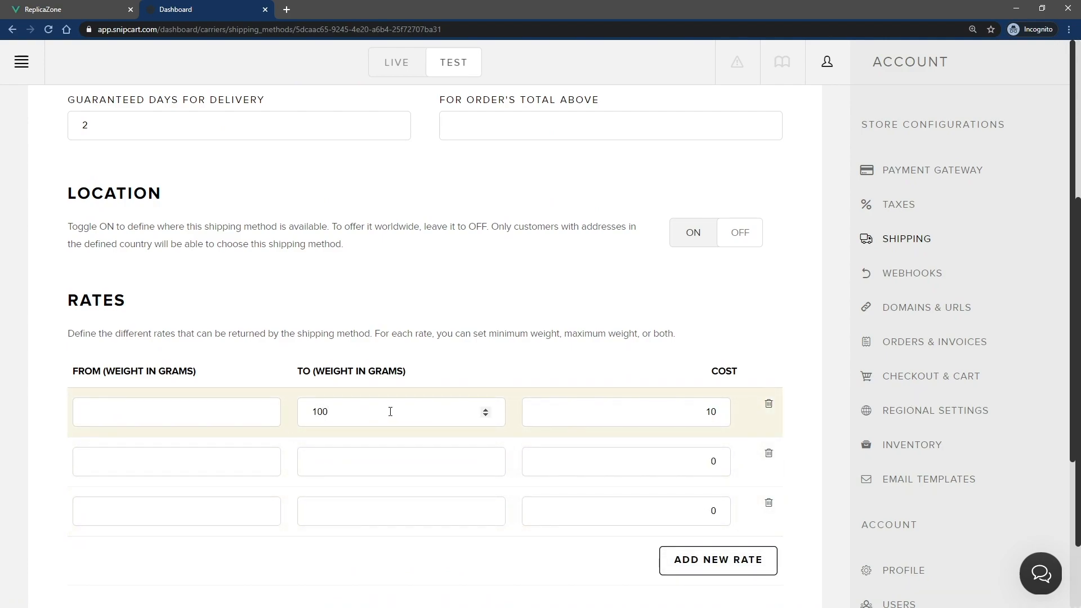
pyautogui.write('200')
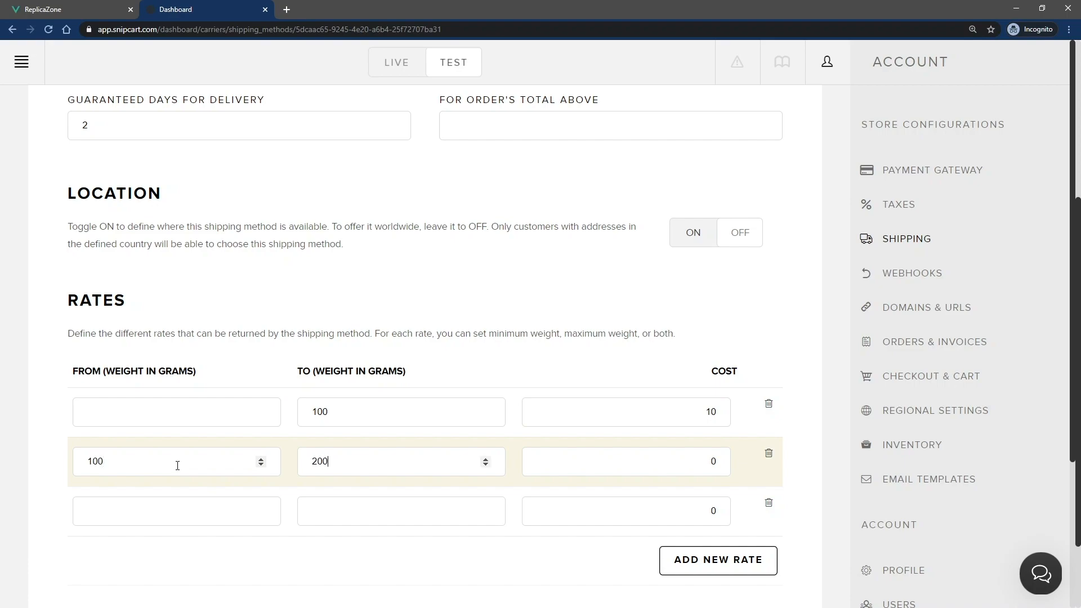
pyautogui.write('2')
pyautogui.click(626, 511)
pyautogui.write('15')
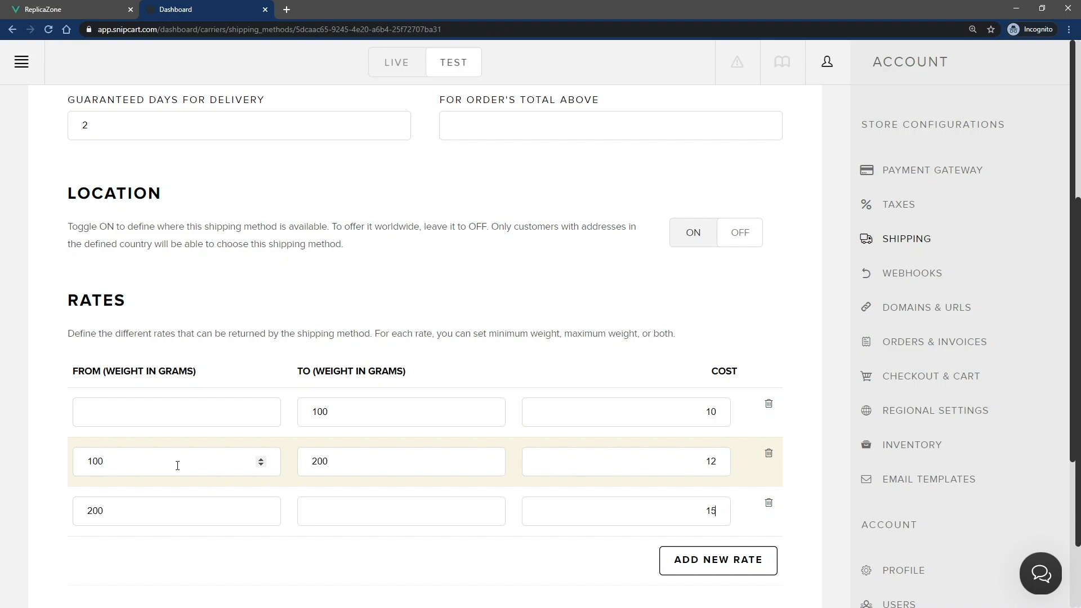
pyautogui.scroll(-3)
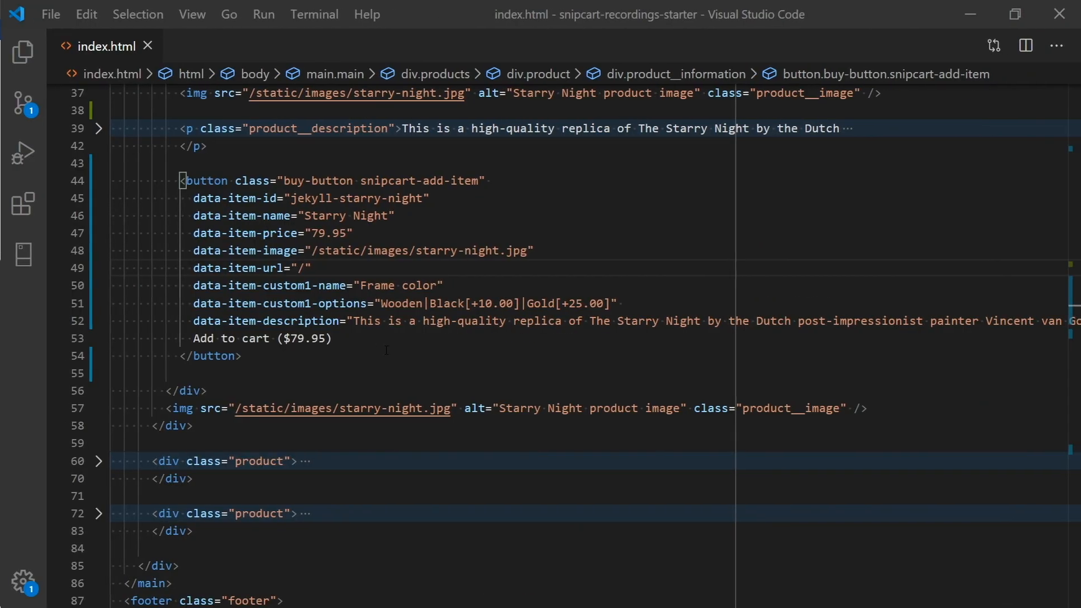
# Step: Add data-item-weight="100" to the Starry Night buy button and save the page
pyautogui.write('data-item-weight="100"')
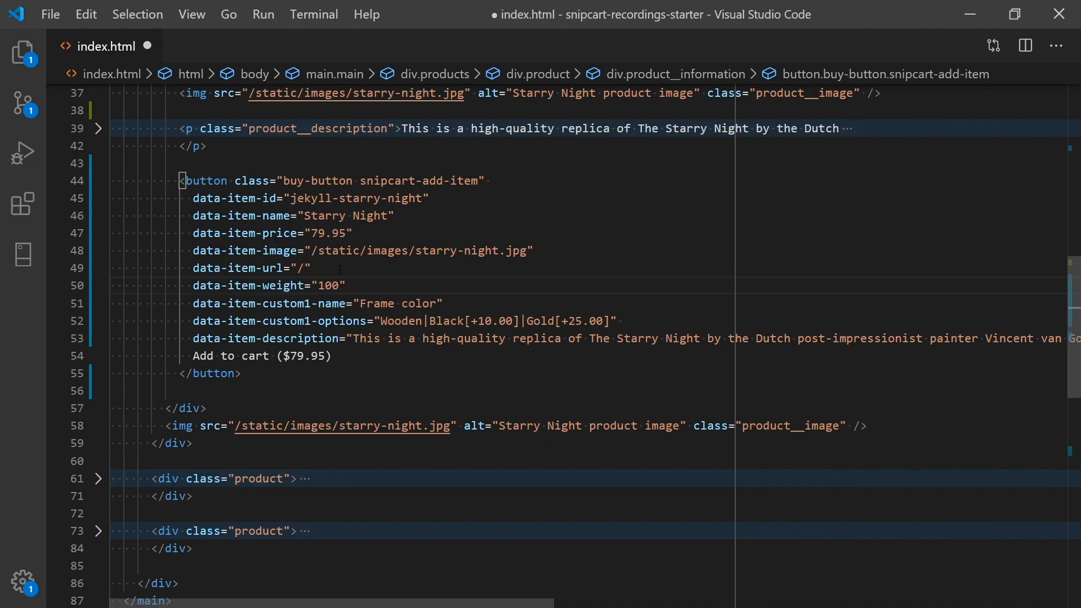
pyautogui.press('ctrl+s')
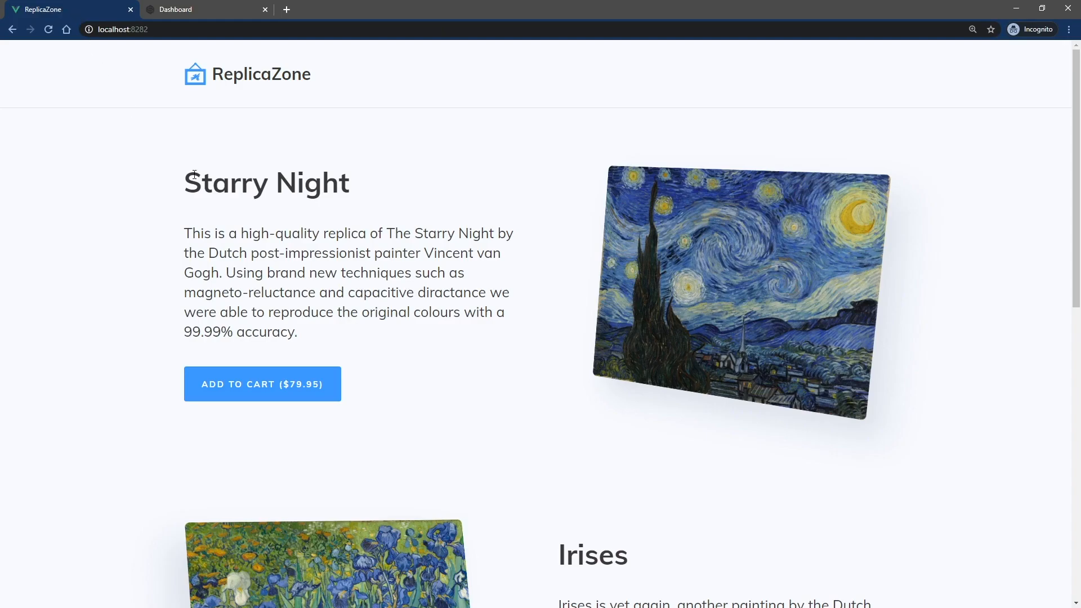
# Step: Check out two Starry Night replicas so Regular shipping rises to $12, then return to the dashboard
pyautogui.click(262, 384)
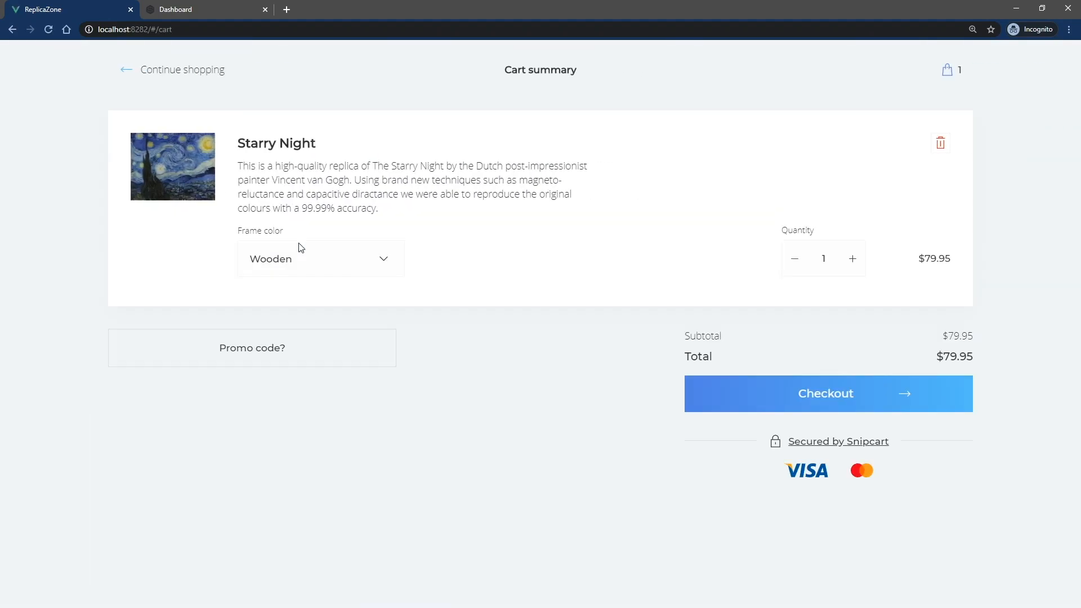
pyautogui.click(826, 393)
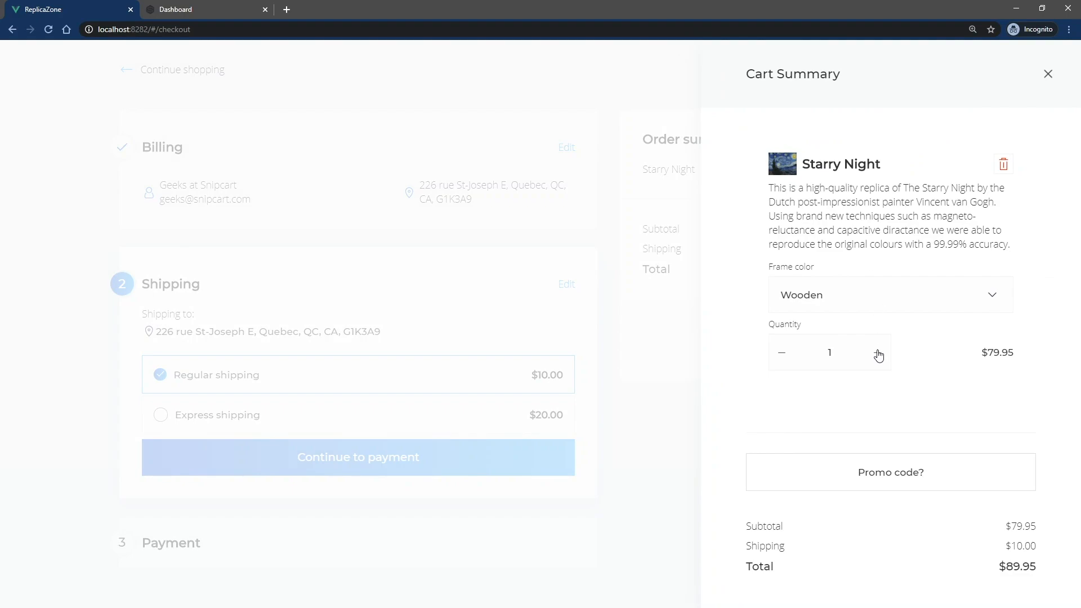
pyautogui.click(880, 353)
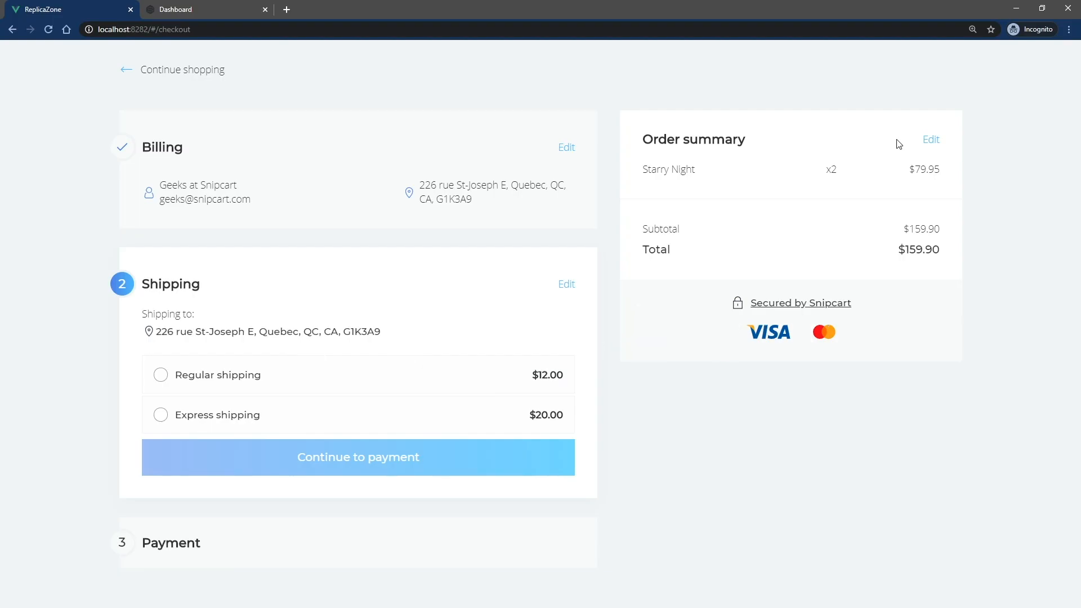
pyautogui.click(174, 9)
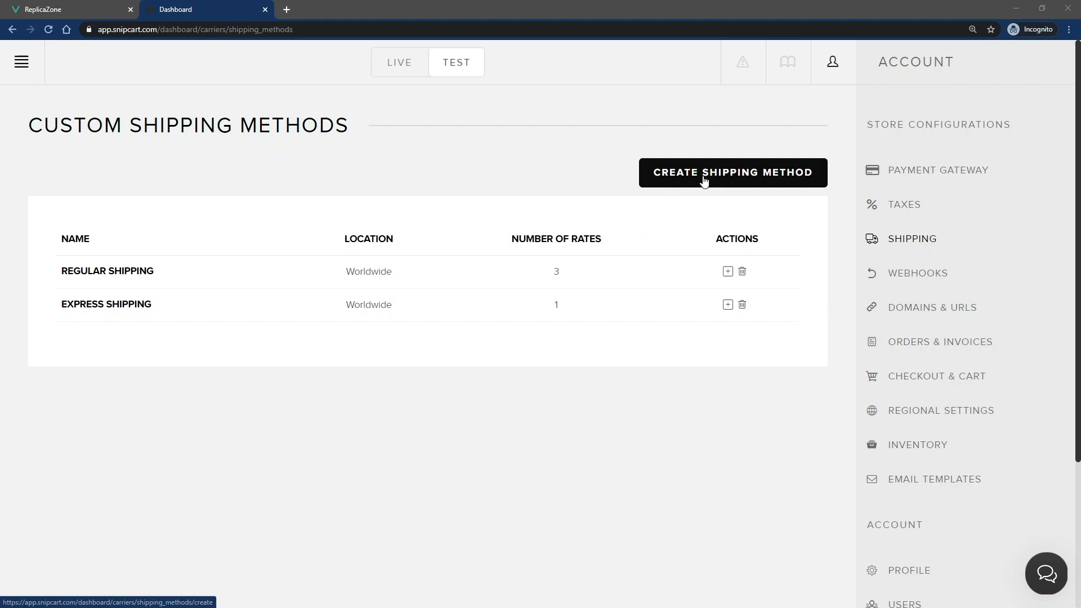
# Step: Create a 'Shipping in Canada' method limited to Canada with a rate of 5 and save it
pyautogui.click(732, 172)
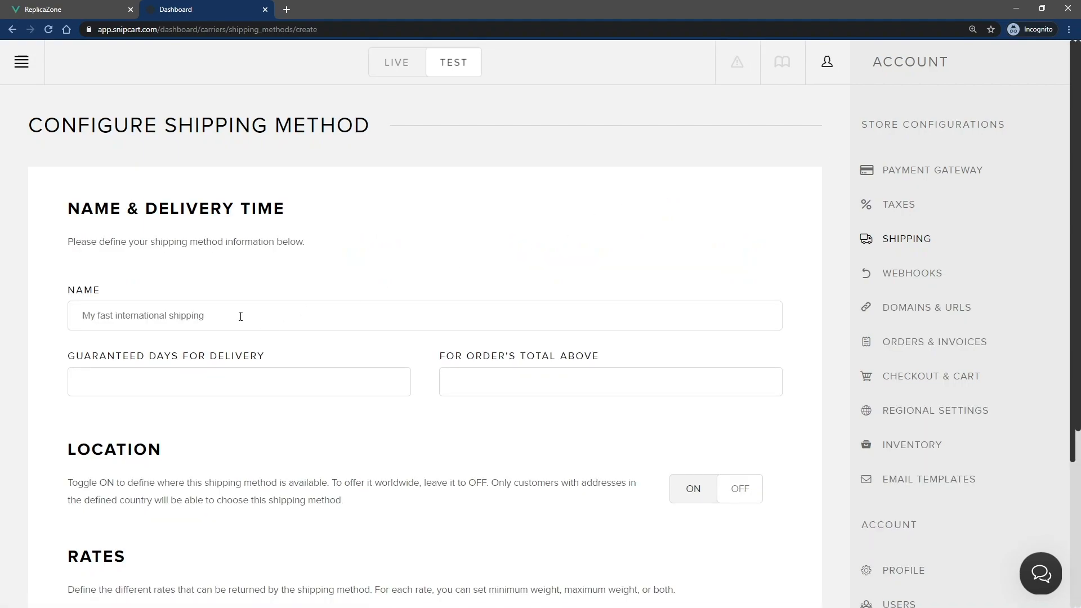
pyautogui.write('Shipping in Canada')
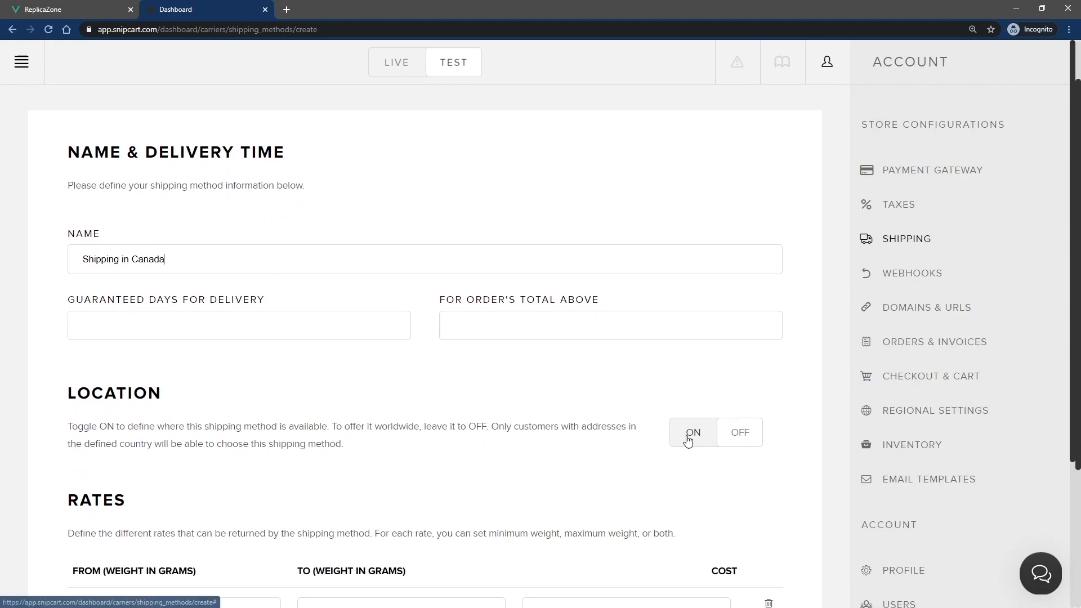
pyautogui.click(693, 432)
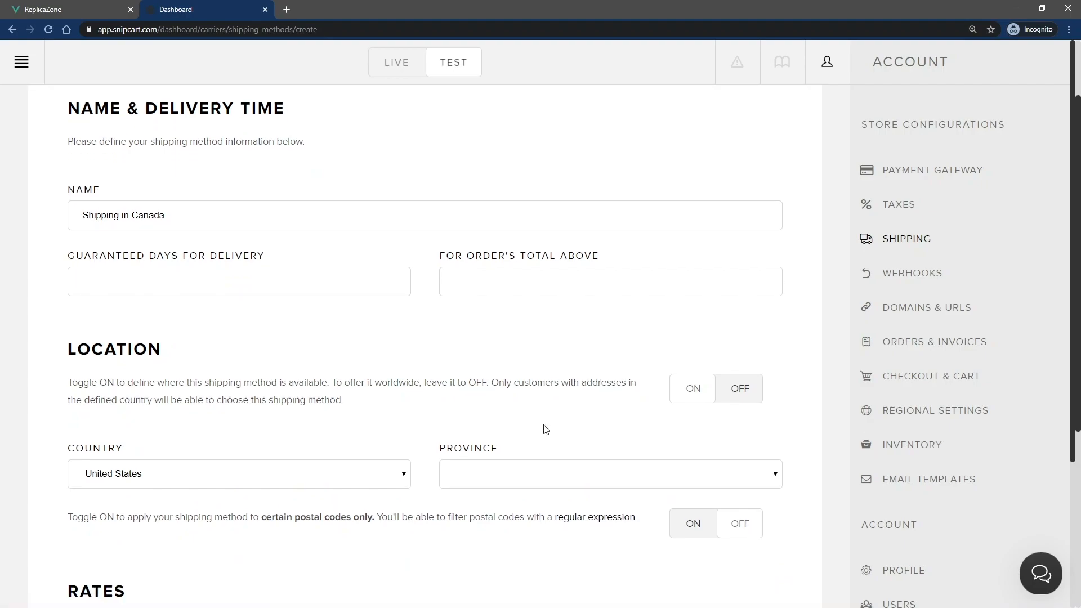
pyautogui.click(239, 474)
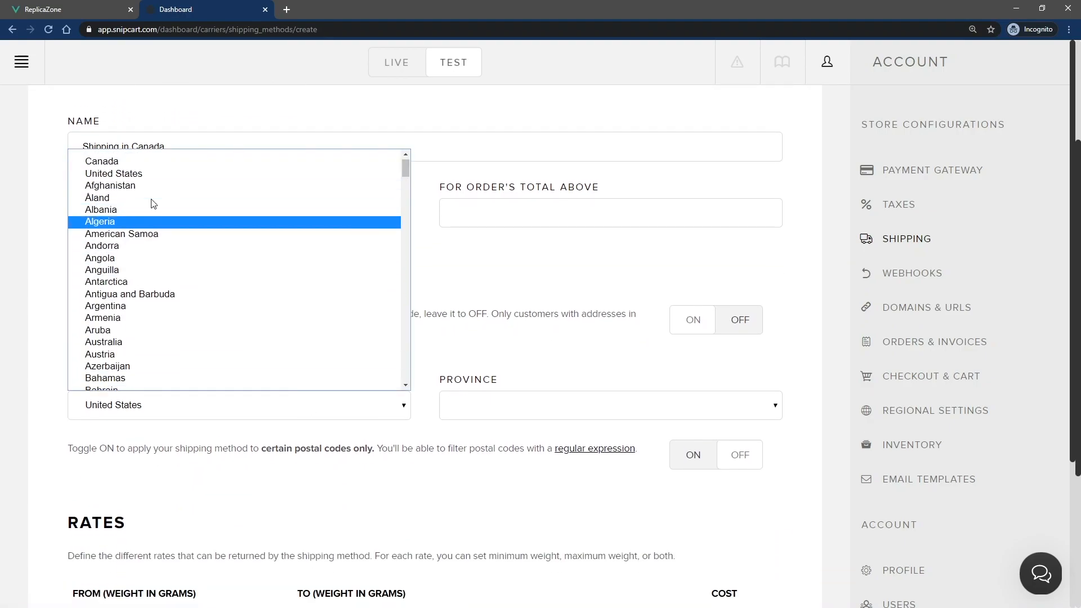
pyautogui.click(101, 161)
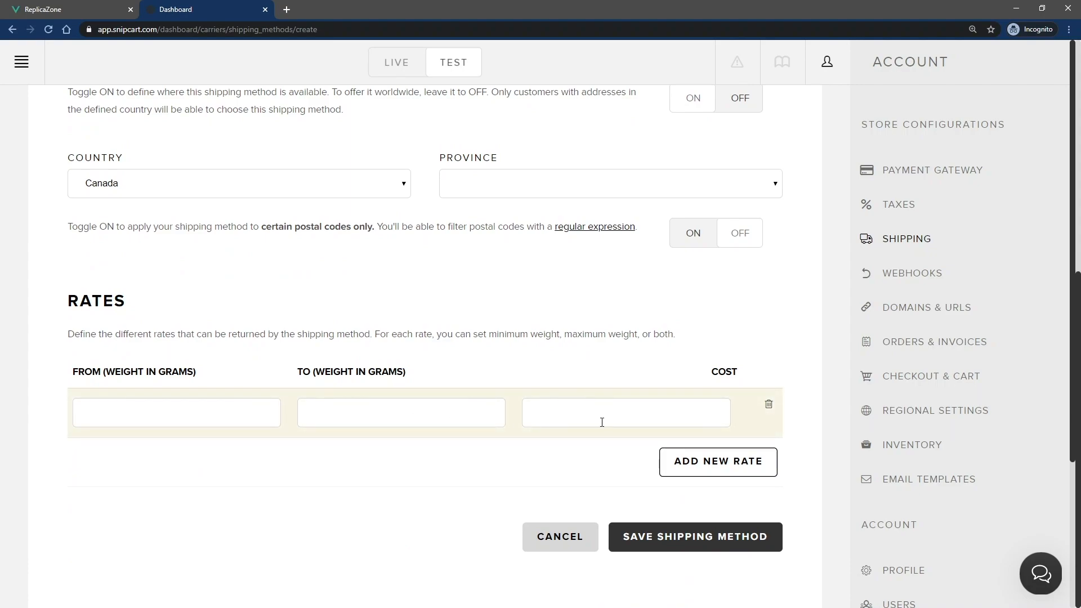
pyautogui.write('5')
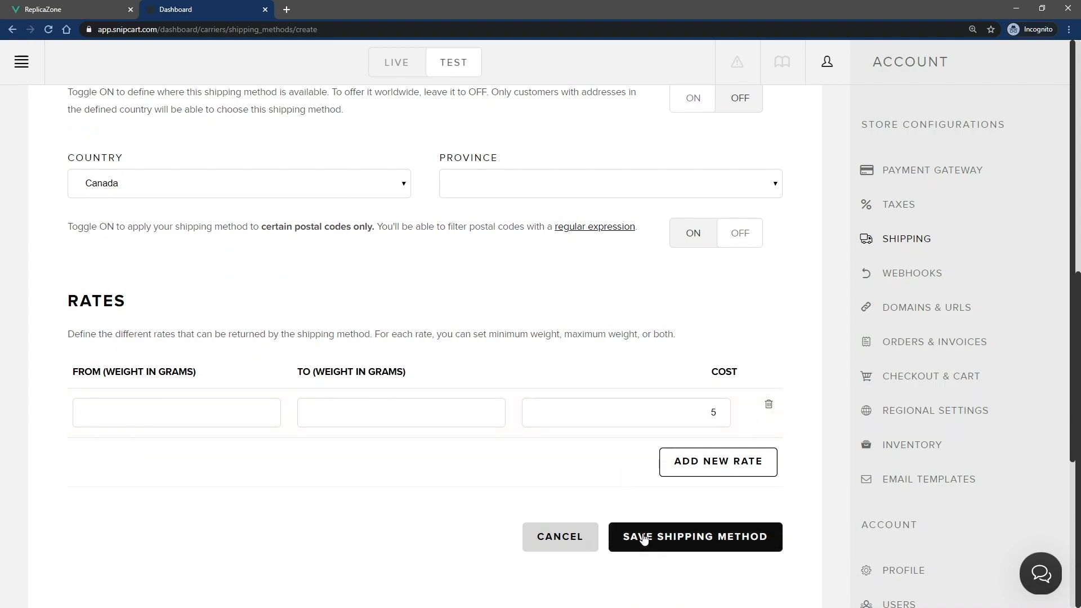
pyautogui.click(695, 537)
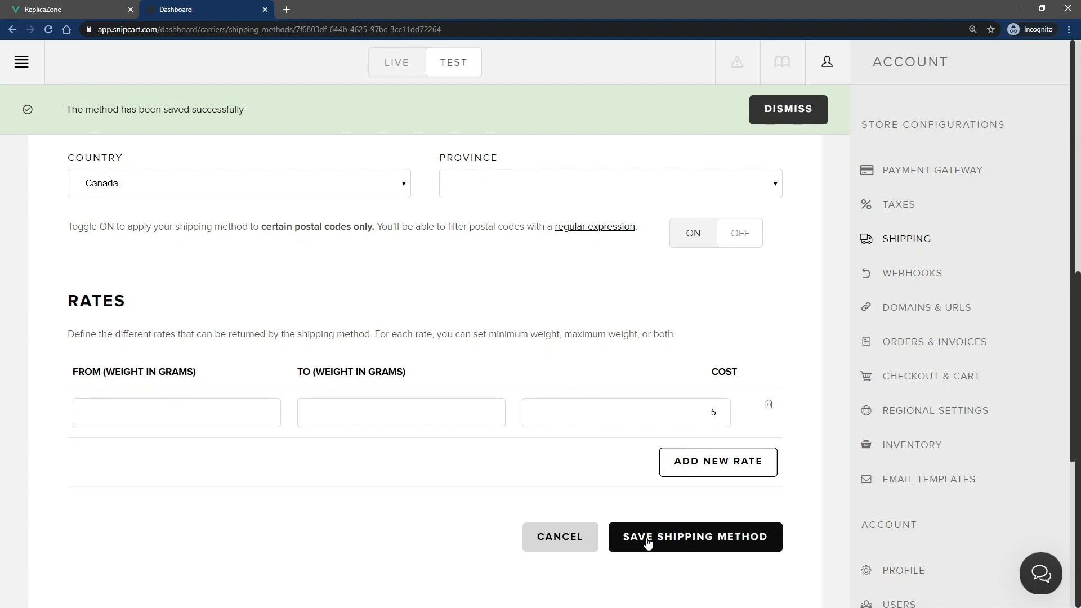
pyautogui.click(65, 9)
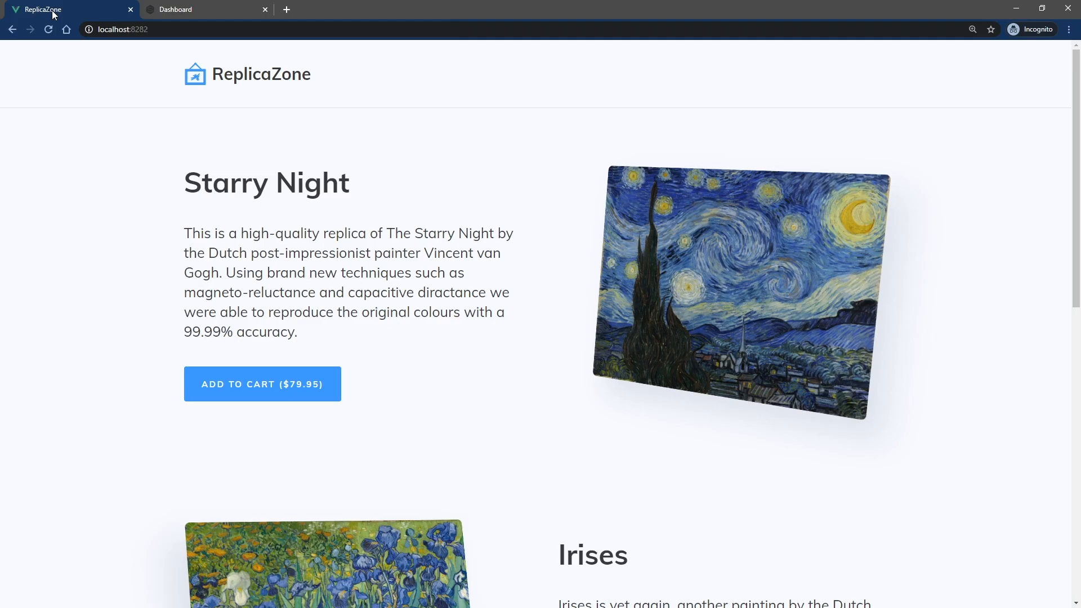
# Step: Check out Starry Night to confirm Shipping in Canada is offered at $5.00
pyautogui.click(262, 384)
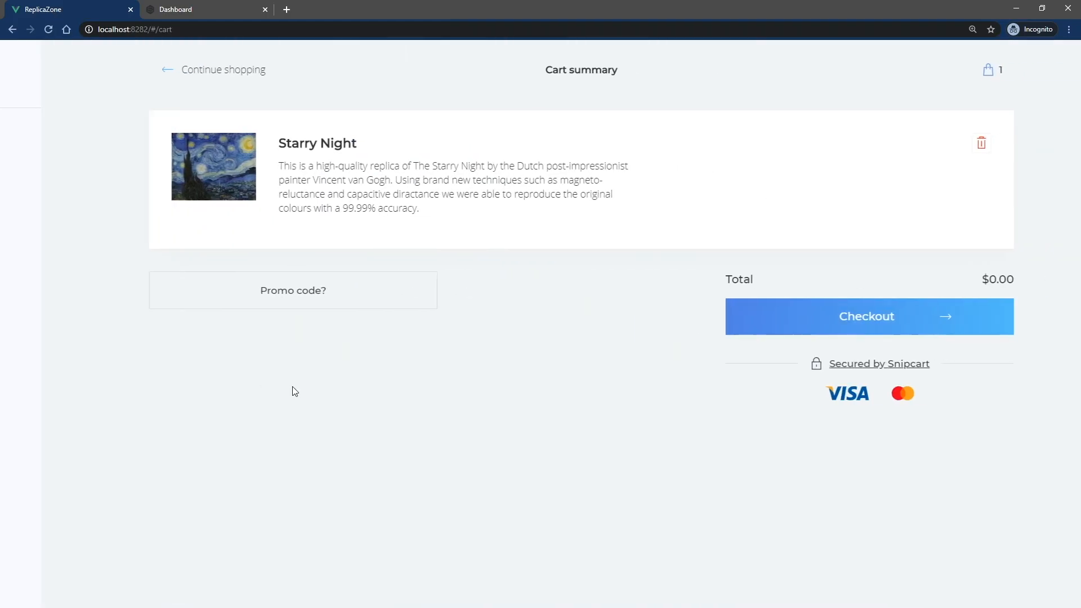
pyautogui.click(866, 316)
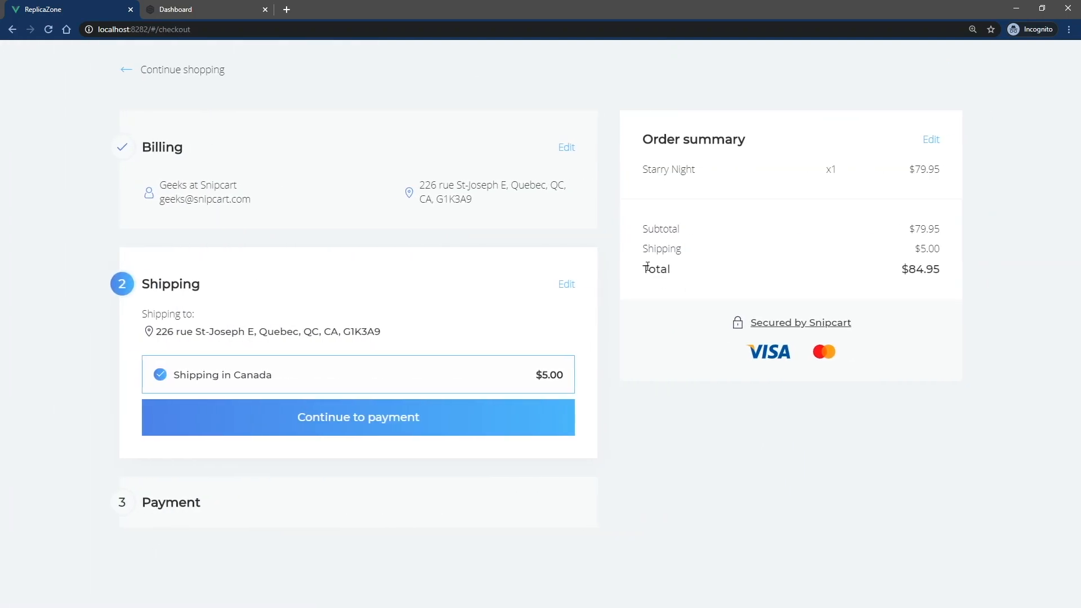
pyautogui.moveTo(247, 383)
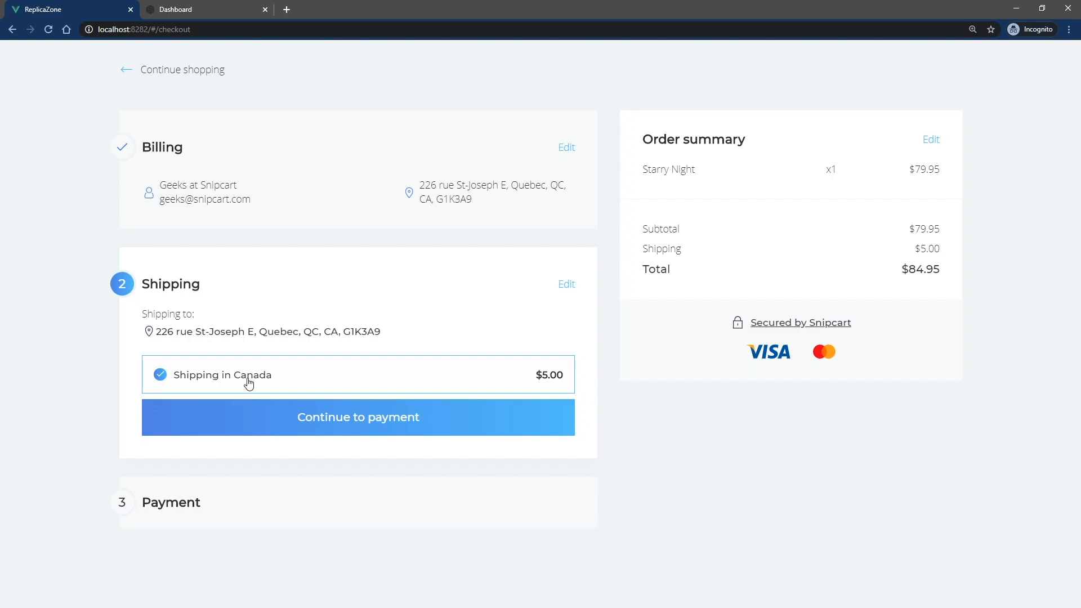
pyautogui.moveTo(253, 383)
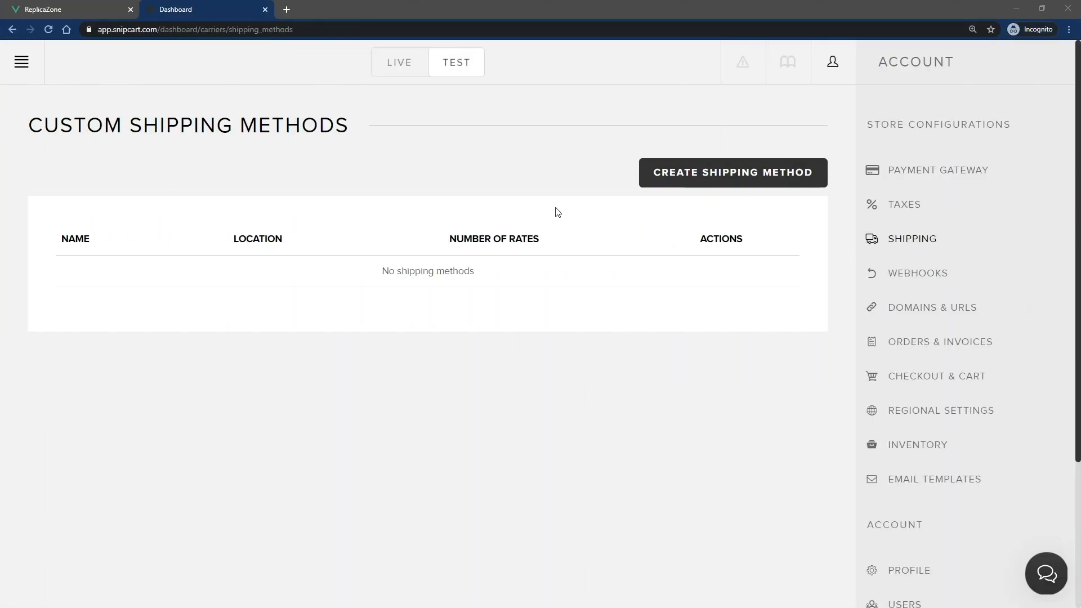
# Step: Create a 'Shipping in Quebec' method limited to Québec, Canada with a rate of 10 and save it
pyautogui.click(732, 172)
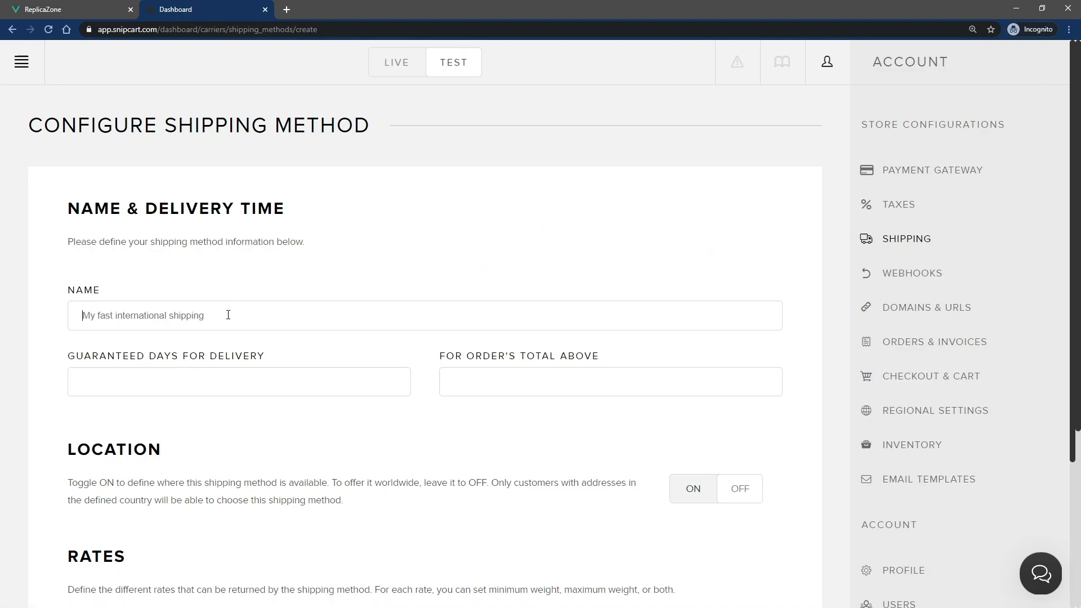
pyautogui.write('Shipping in Quebec')
pyautogui.write('1')
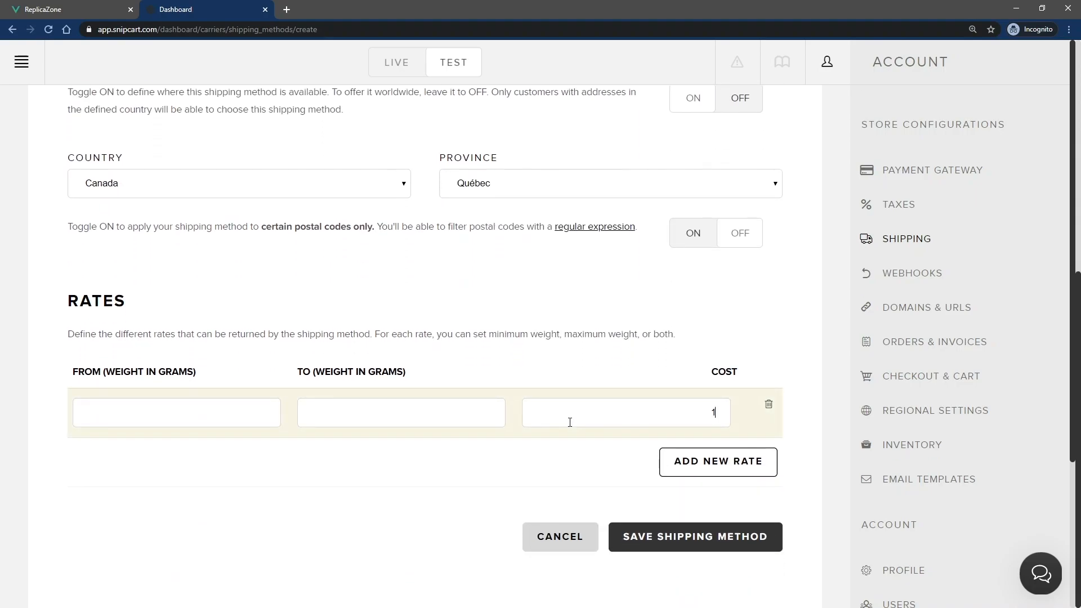
pyautogui.click(695, 536)
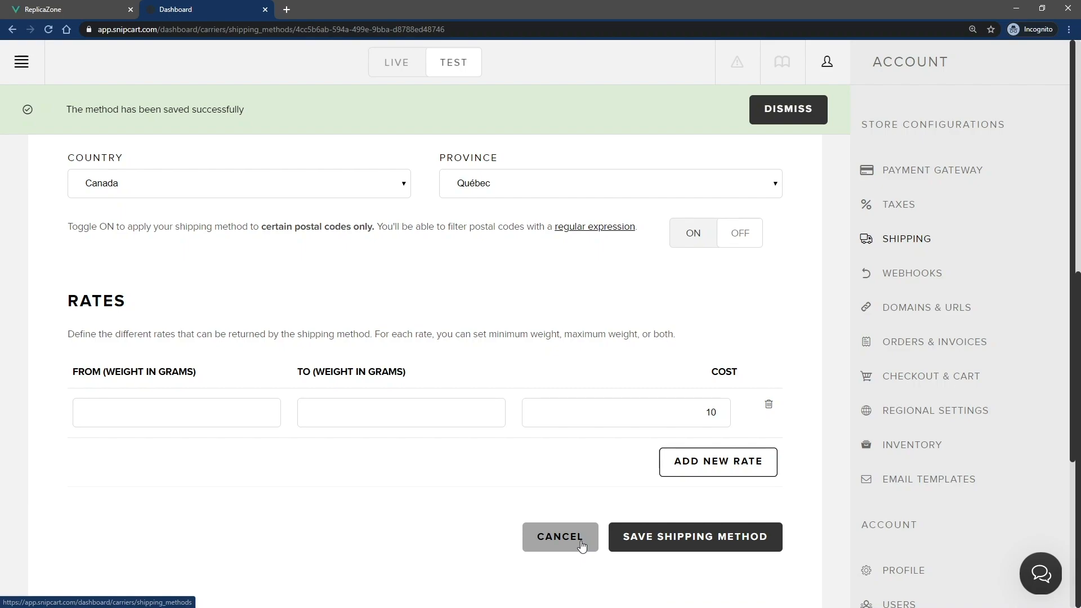
# Step: Start a new shipping method named Free local delivery
pyautogui.click(560, 536)
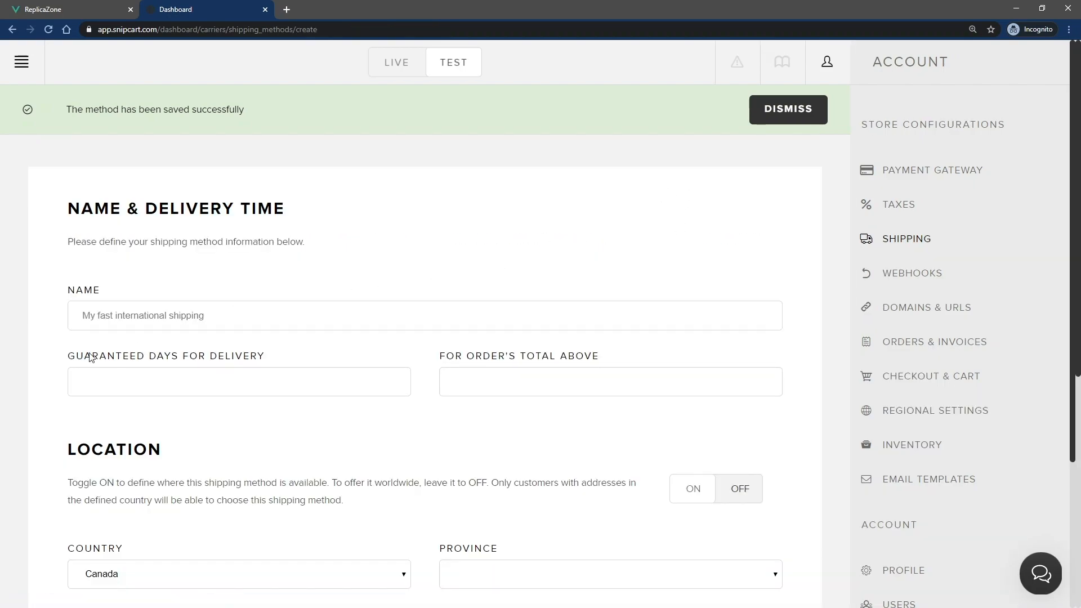
pyautogui.write('Free local')
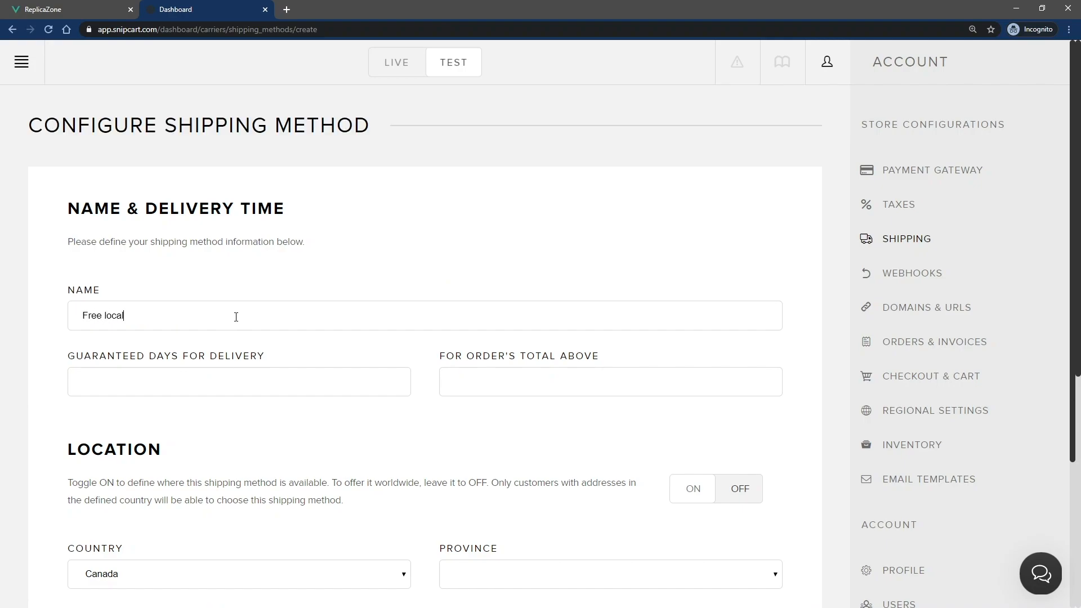
pyautogui.scroll(-3)
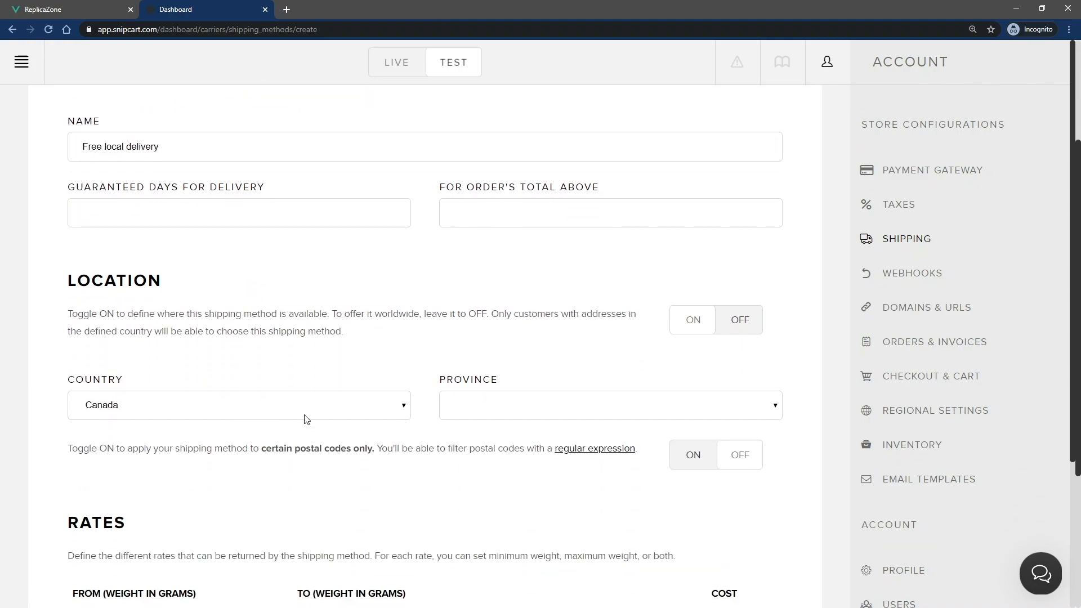
# Step: Restrict it to postal codes matching (G1S.*)|(G1K.*) at cost 0 and save it
pyautogui.click(609, 405)
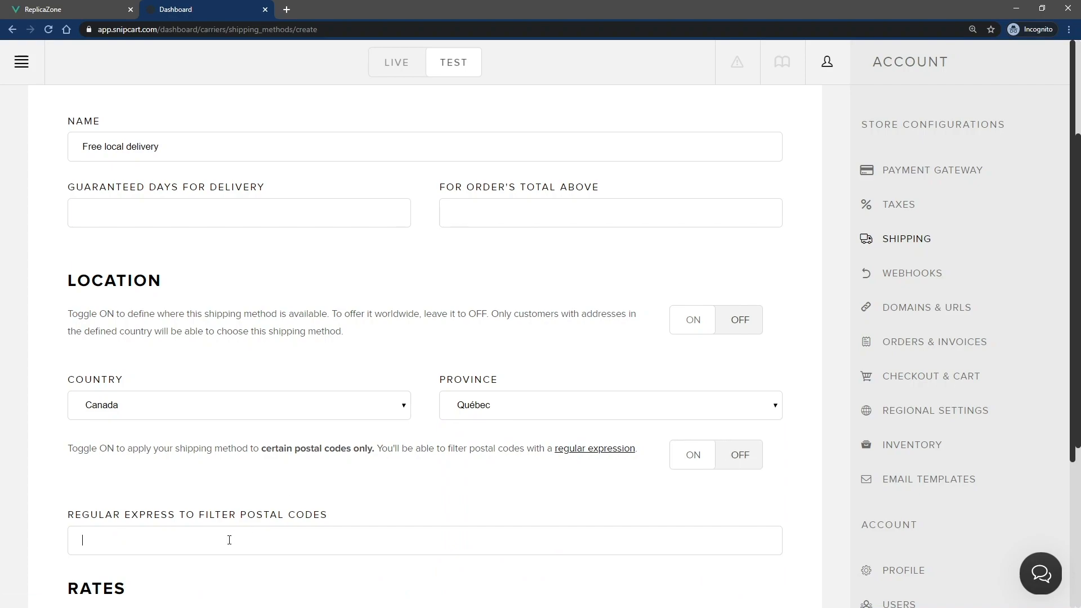
pyautogui.write('(G1S.*)')
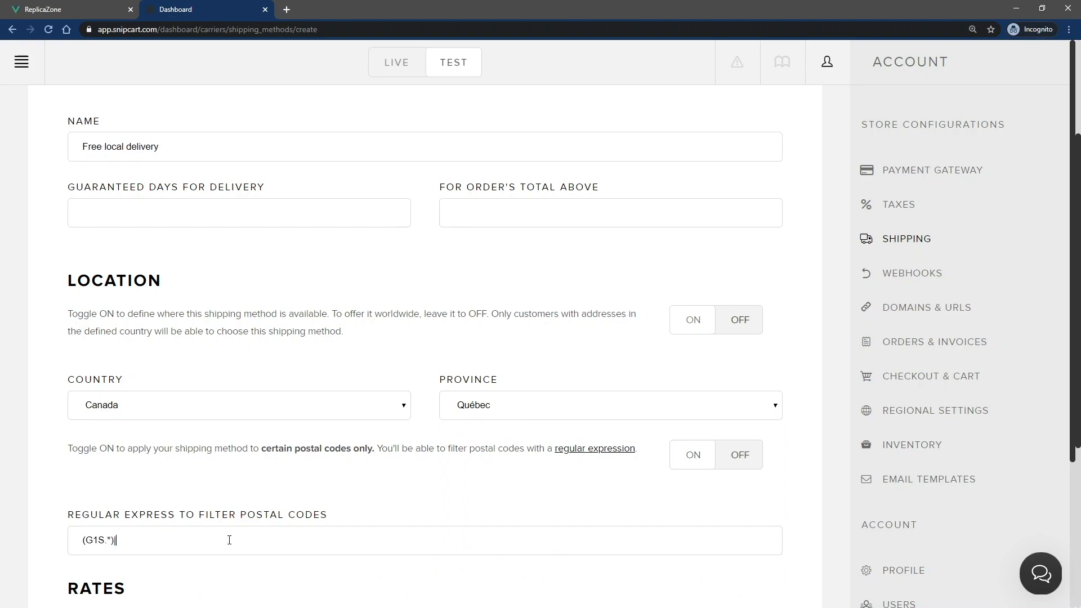
pyautogui.write('|(G1K.*)')
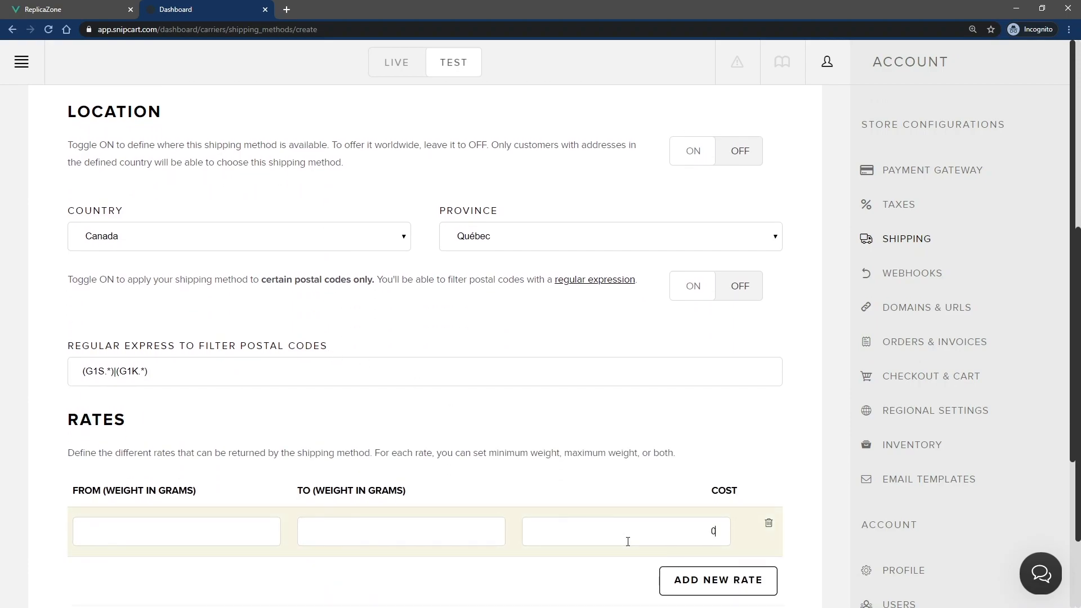
pyautogui.click(694, 543)
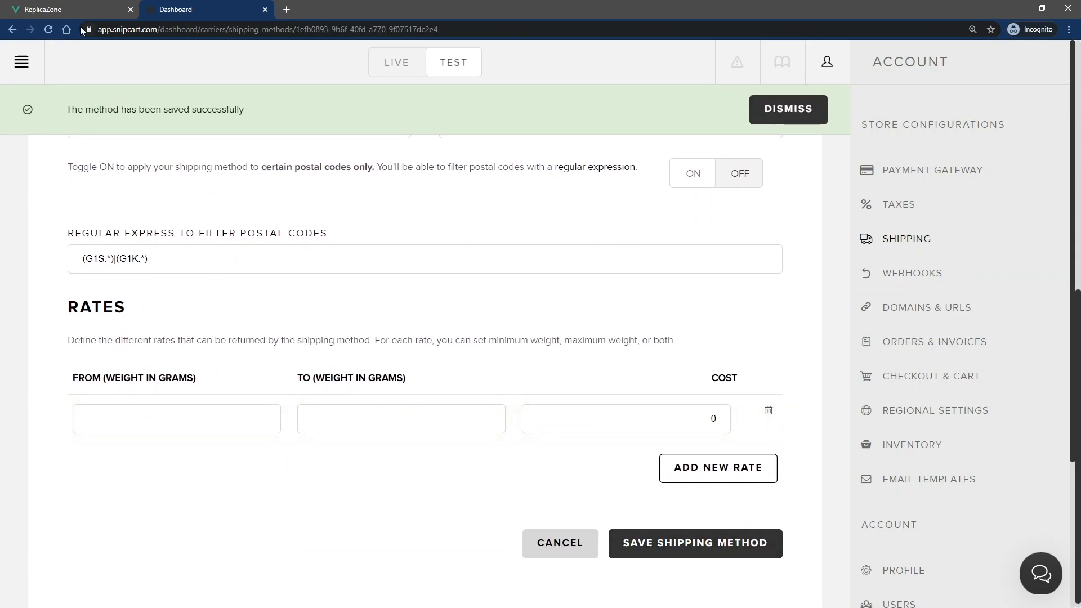
# Step: Check out in the store with a G1S postal code to see local delivery offered
pyautogui.click(69, 9)
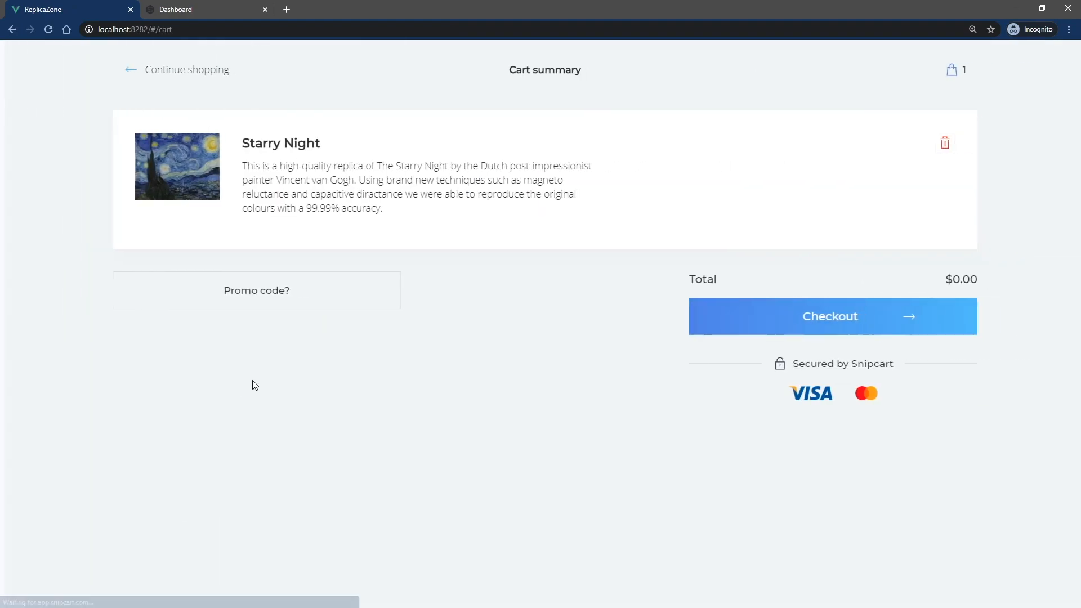
pyautogui.click(830, 317)
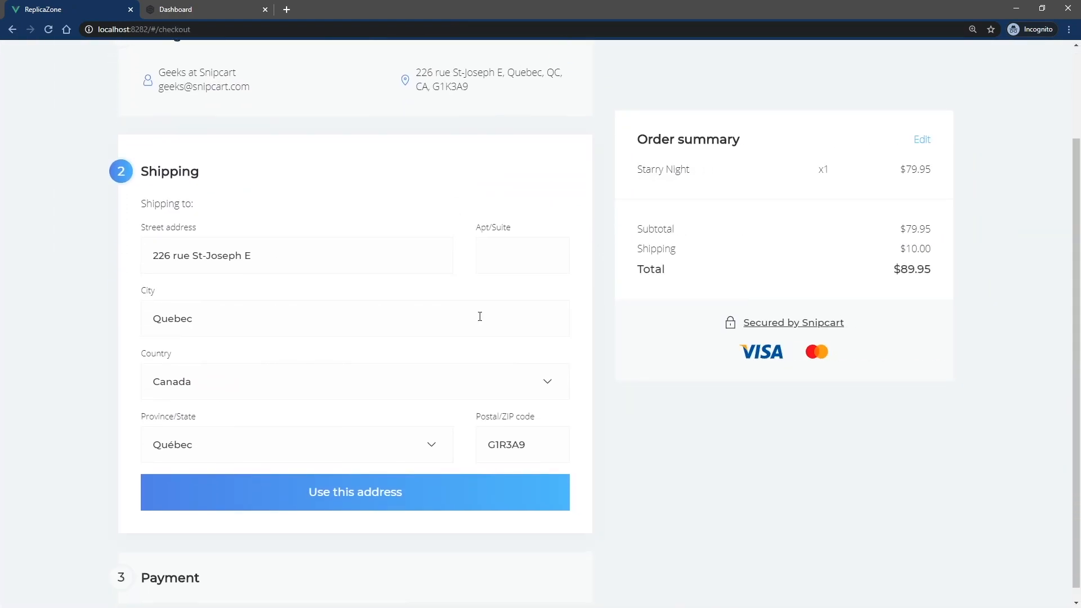
pyautogui.write('G1S')
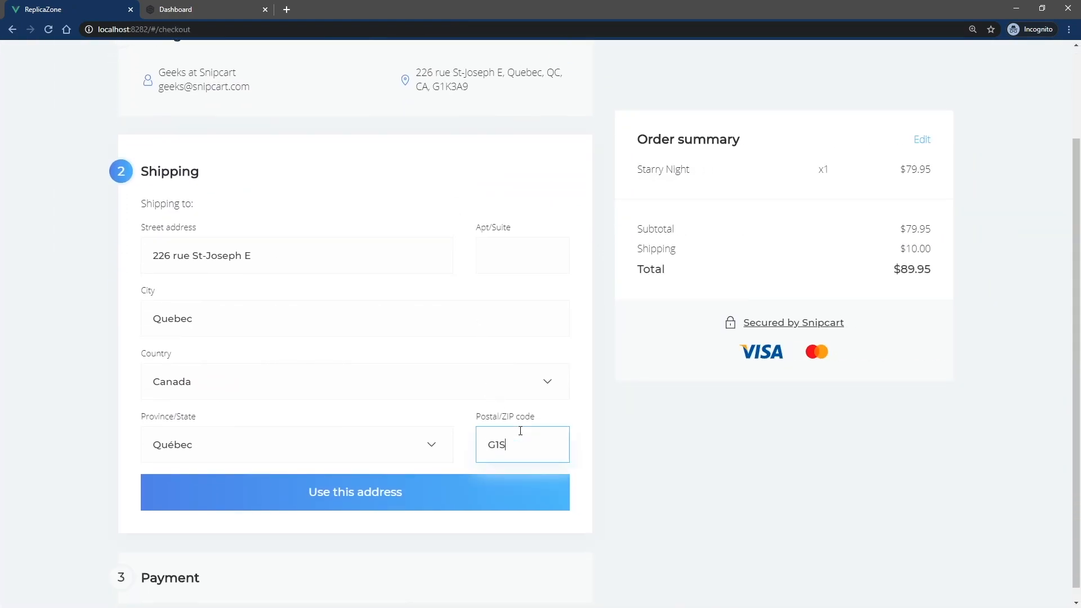
pyautogui.click(355, 493)
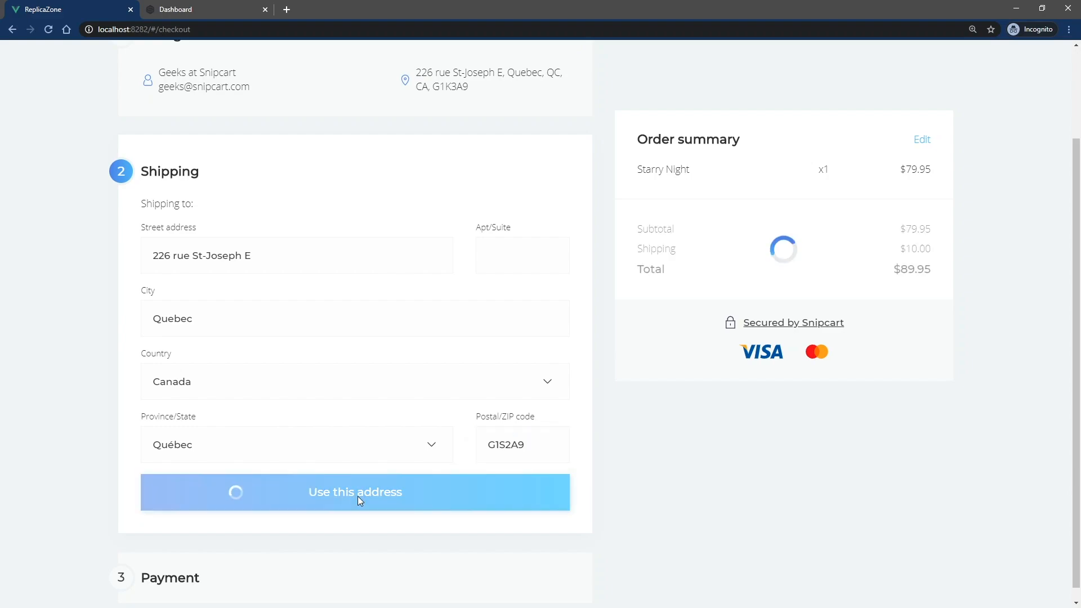
# Step: Change the address to G1X3A9, leaving only Shipping in Quebec at $10.00
pyautogui.click(355, 492)
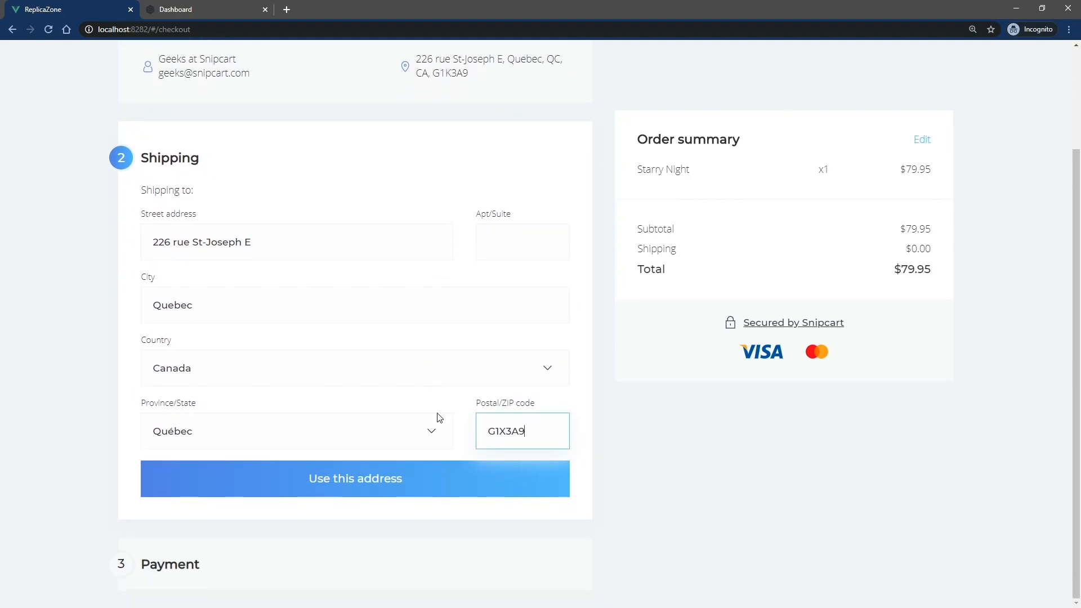
pyautogui.click(355, 479)
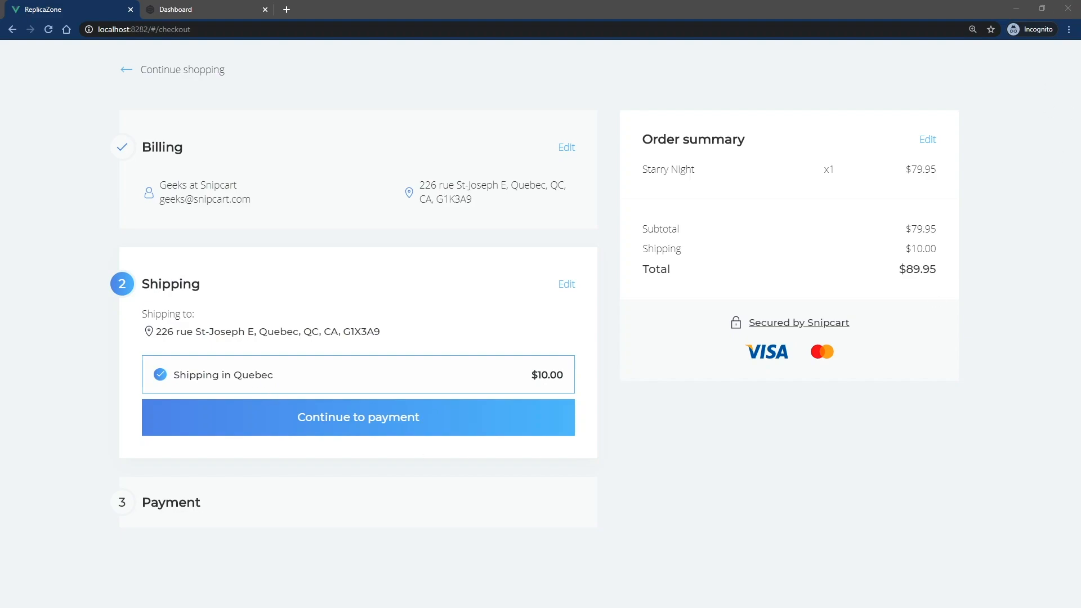
pyautogui.click(359, 416)
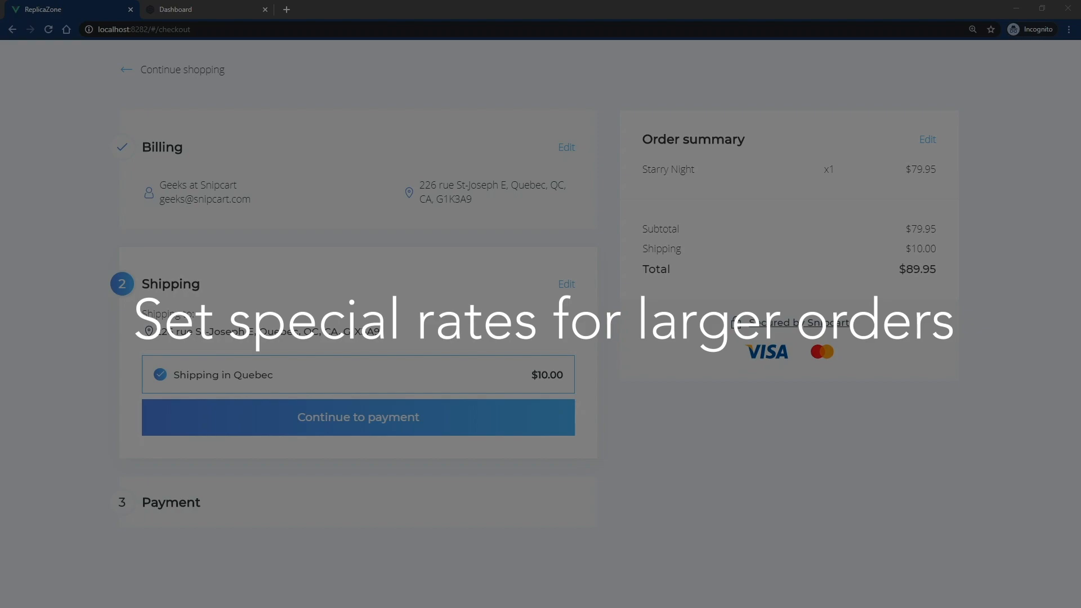
# Step: Create and save a worldwide Regular shipping method with a single rate
pyautogui.click(207, 9)
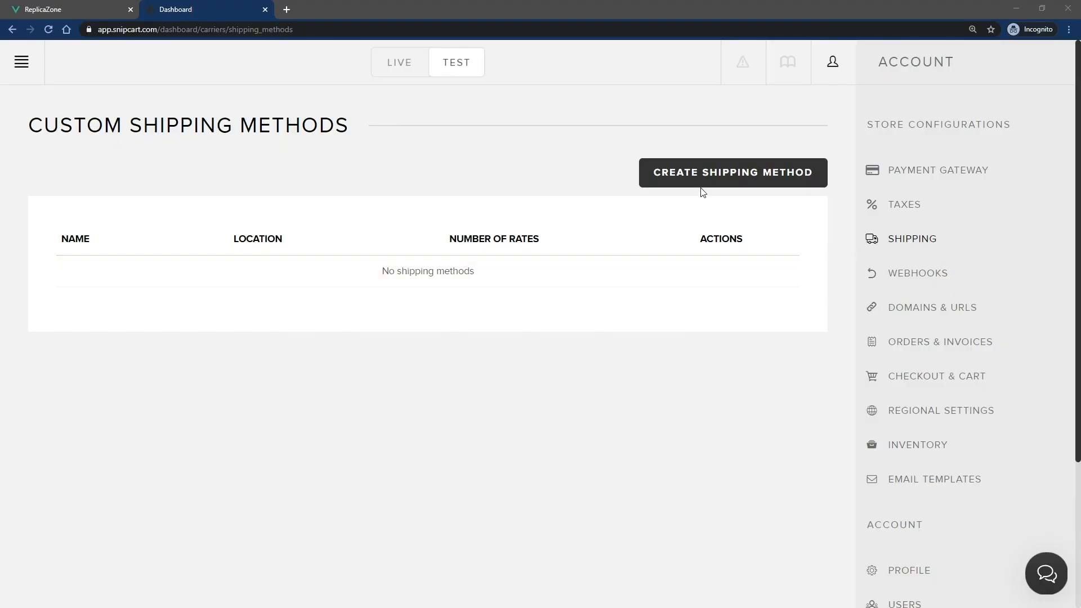
pyautogui.click(732, 173)
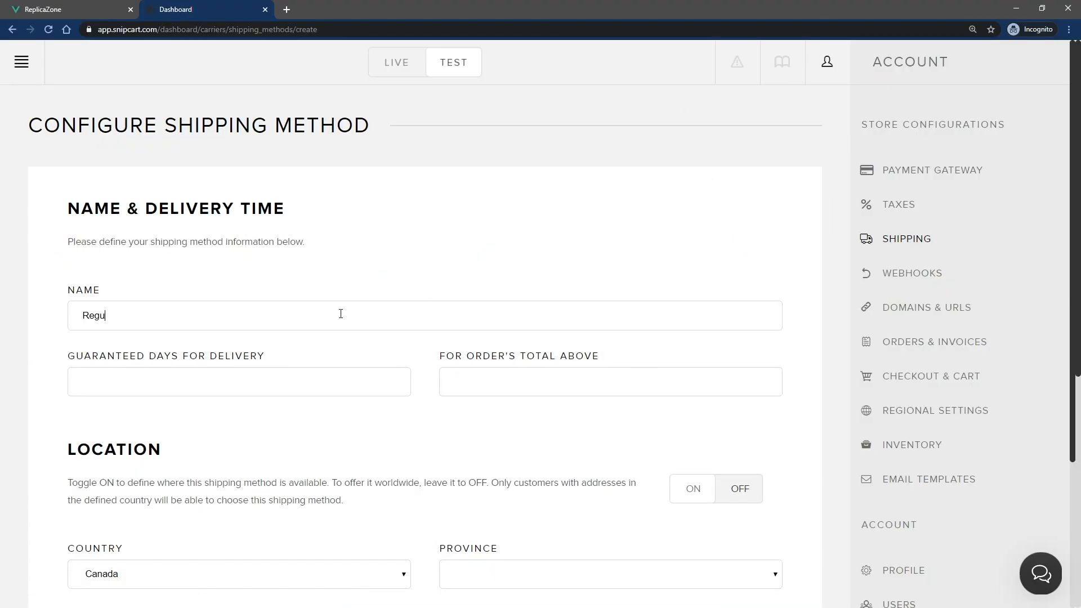
pyautogui.write('lar shipping')
pyautogui.write('2')
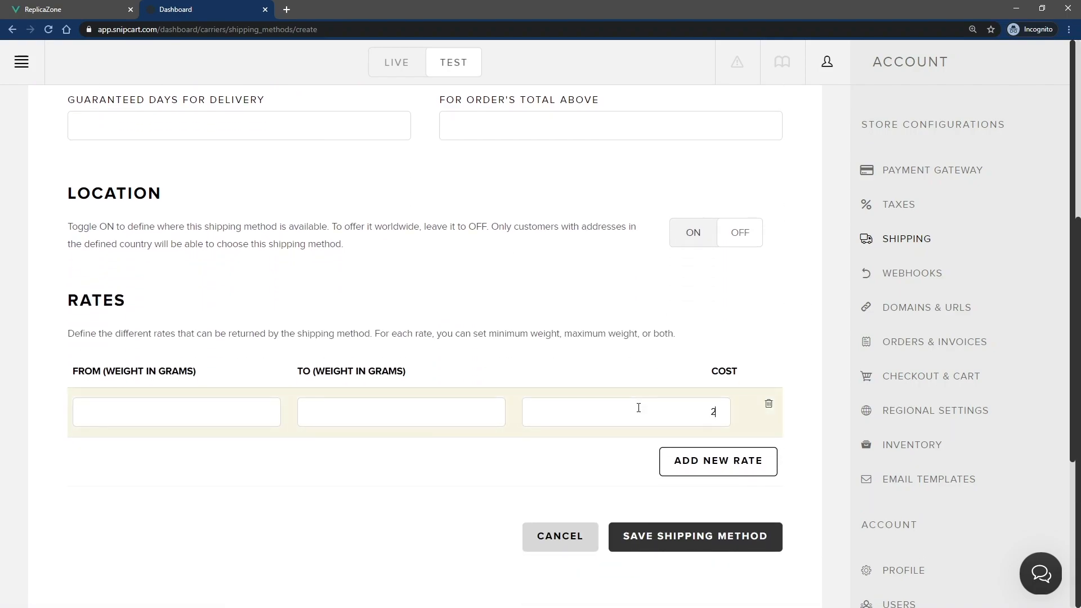
pyautogui.click(695, 536)
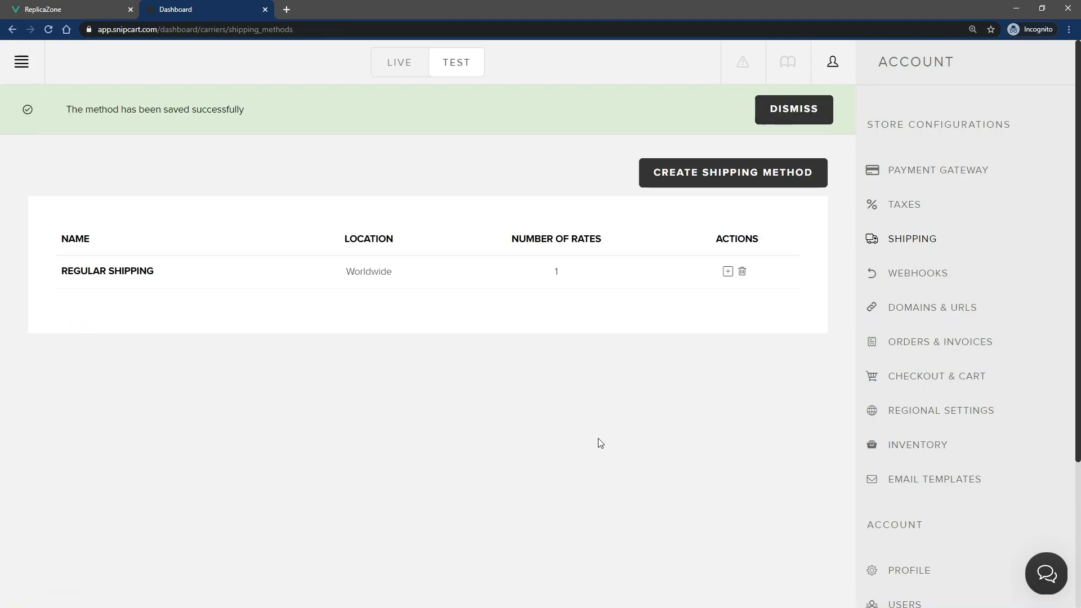
# Step: Save a zero-cost method 'Free shipping for orders over 200$' for order totals above 200
pyautogui.click(732, 173)
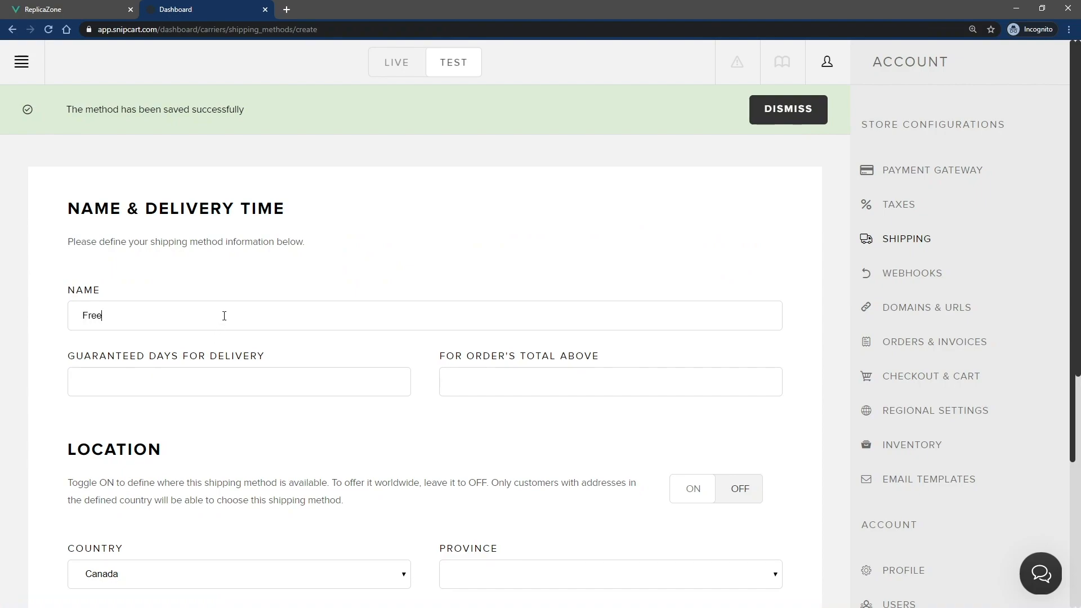
pyautogui.write('shipping for orders')
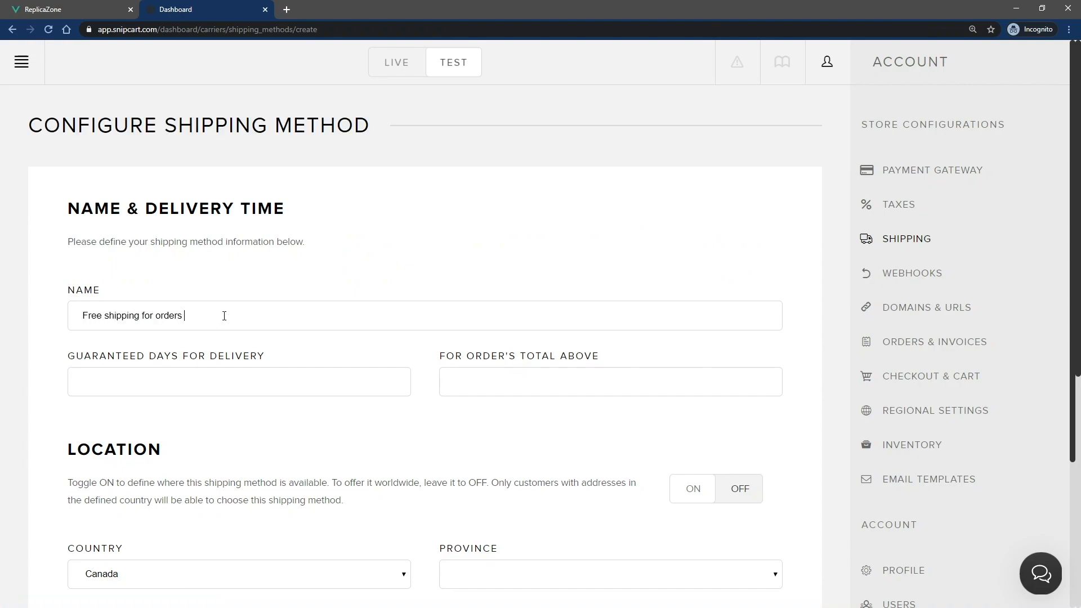
pyautogui.write('20')
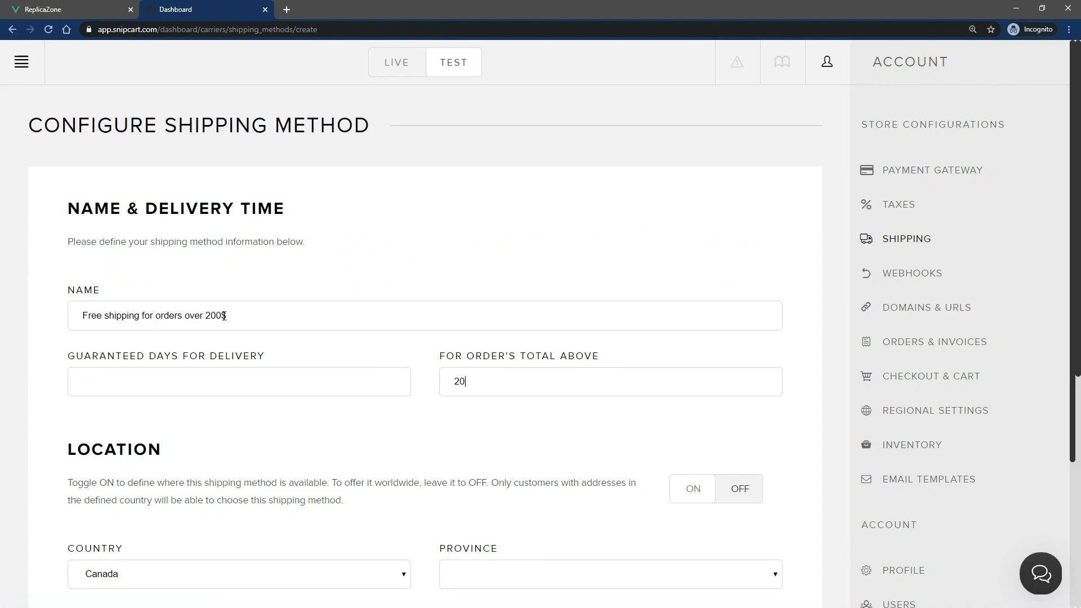
pyautogui.scroll(-3)
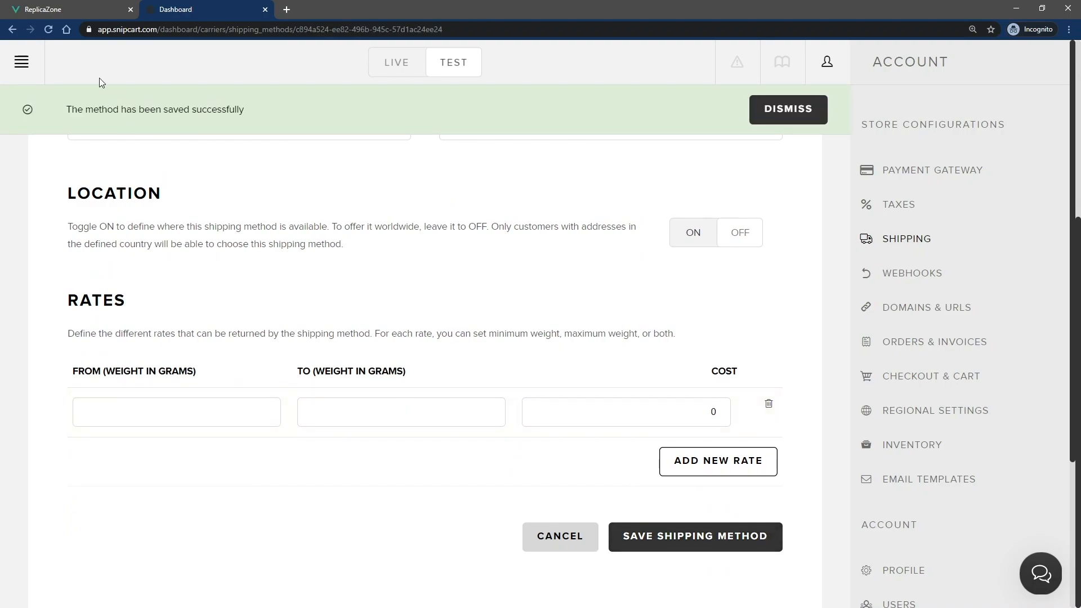
pyautogui.click(62, 9)
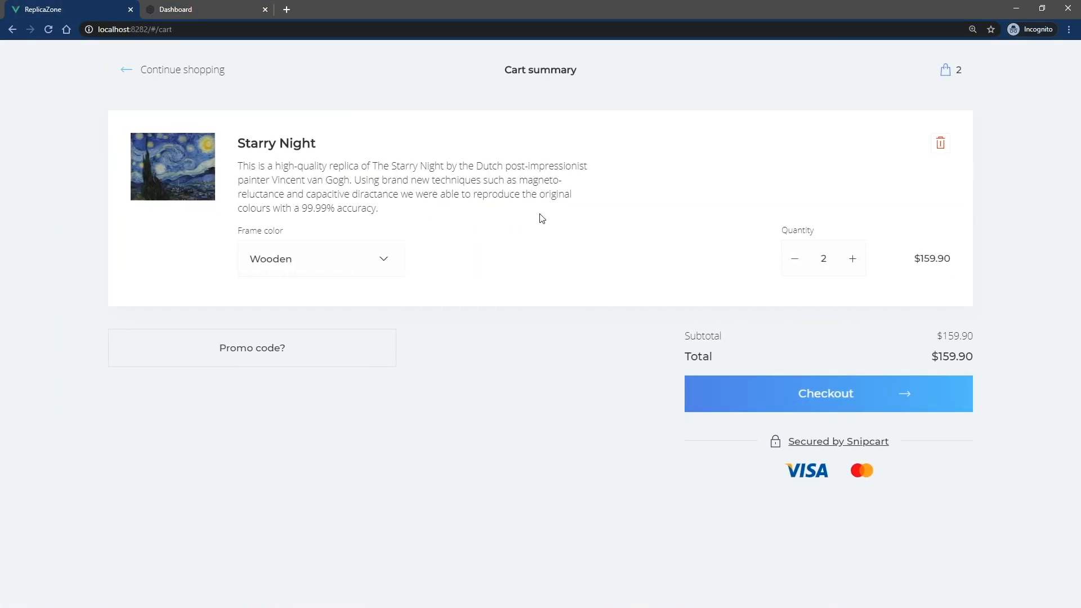
# Step: Check out with three Starry Nights ($239.85) and select free shipping at $0.00
pyautogui.click(827, 394)
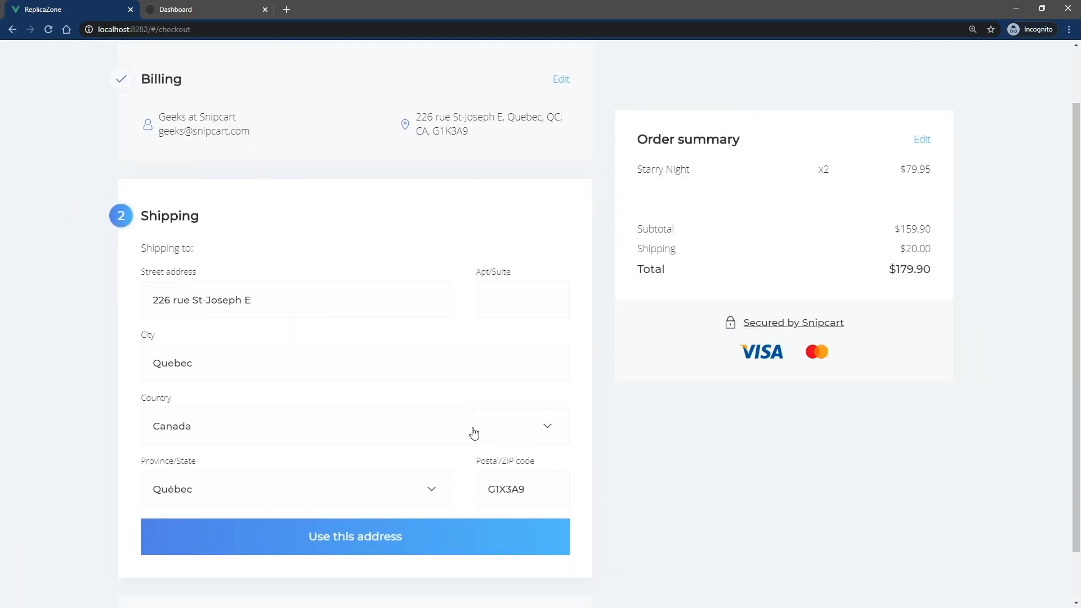
pyautogui.click(354, 536)
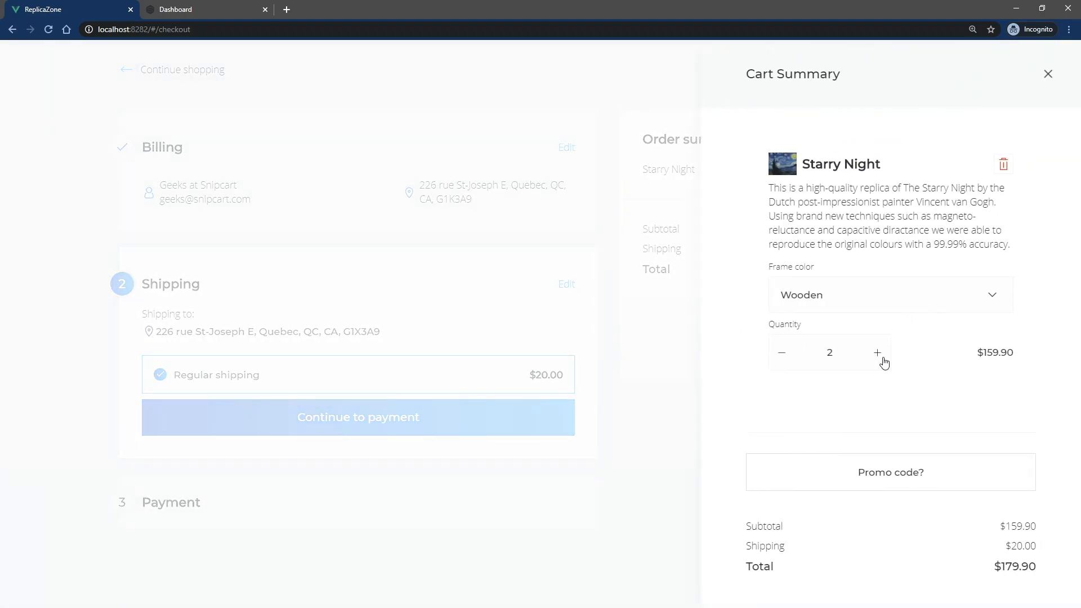
pyautogui.click(877, 353)
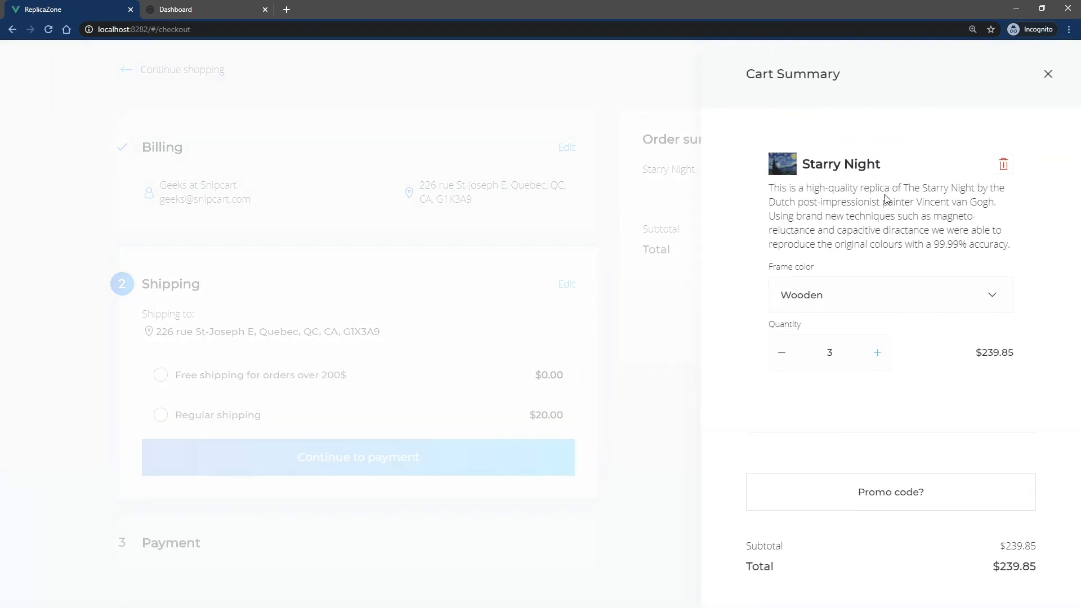
pyautogui.click(1048, 74)
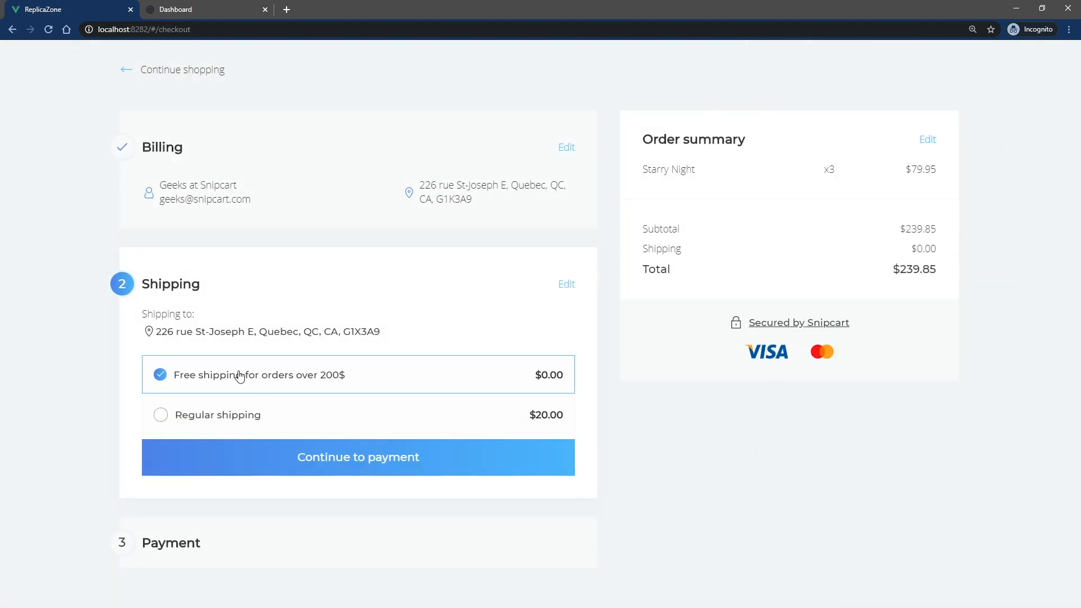